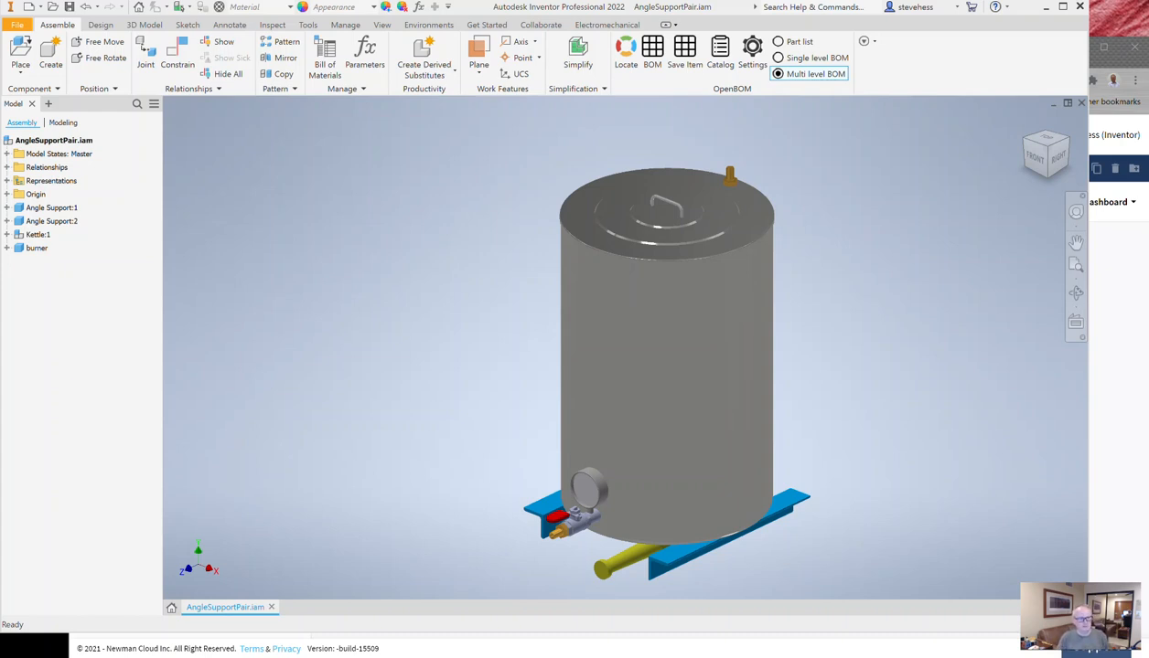
Review the AngleSupportPair assembly's iProperties Summary, including the author, then close them
{"action": "left_click", "coordinate": [51, 181]}
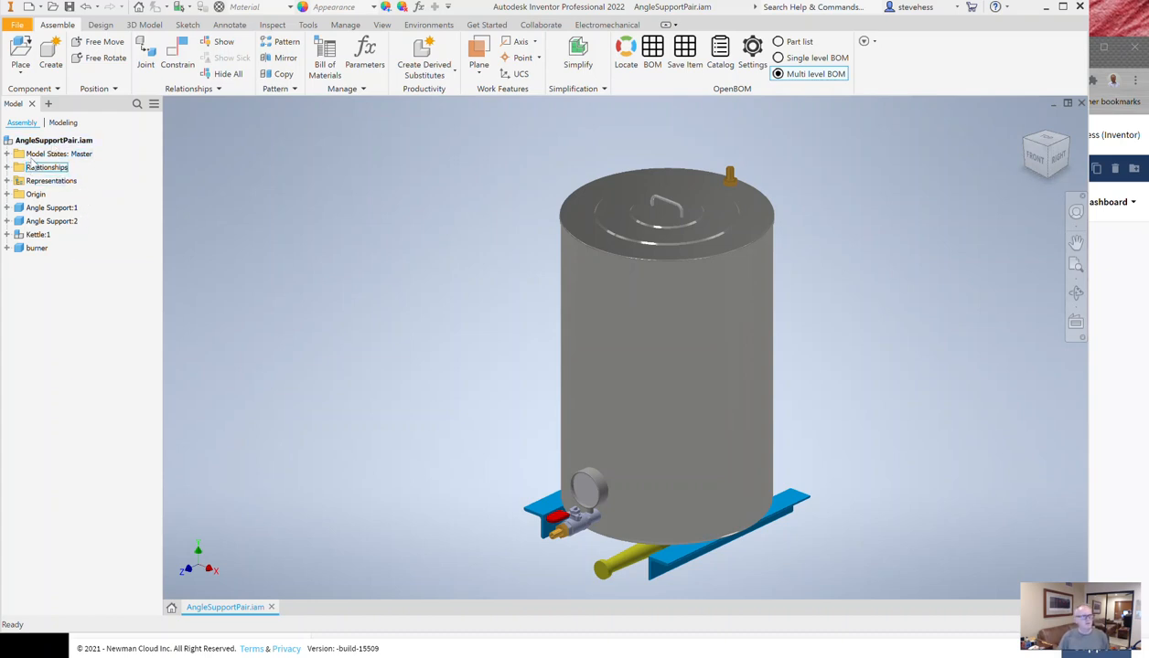
{"action": "right_click", "coordinate": [54, 139]}
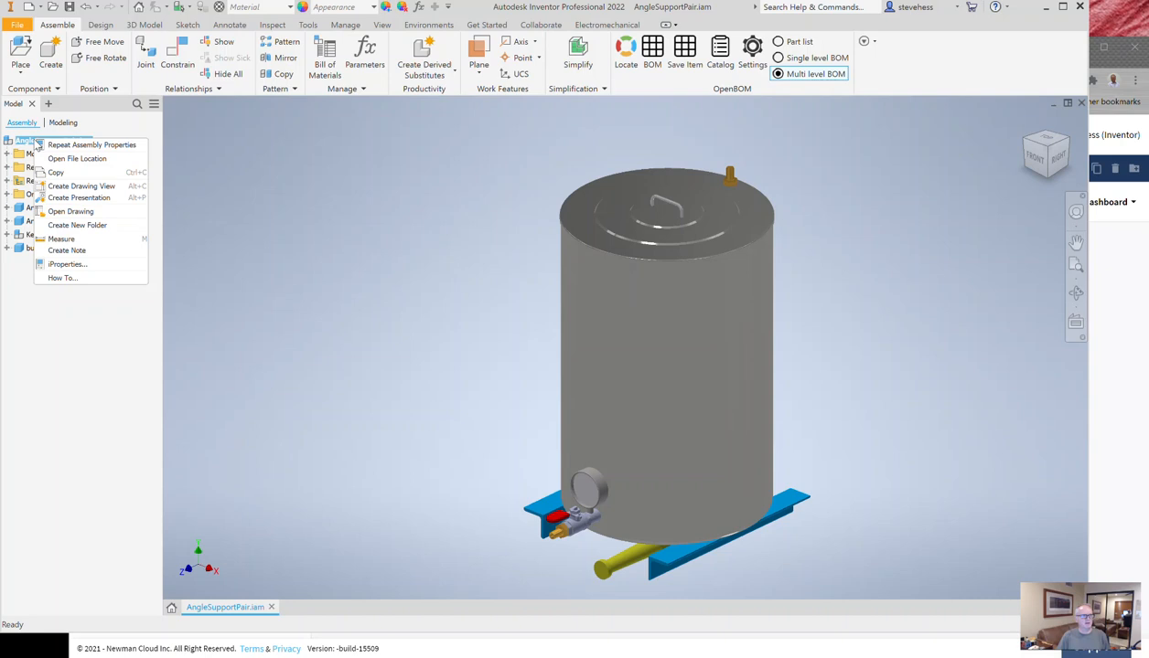
{"action": "left_click", "coordinate": [66, 263]}
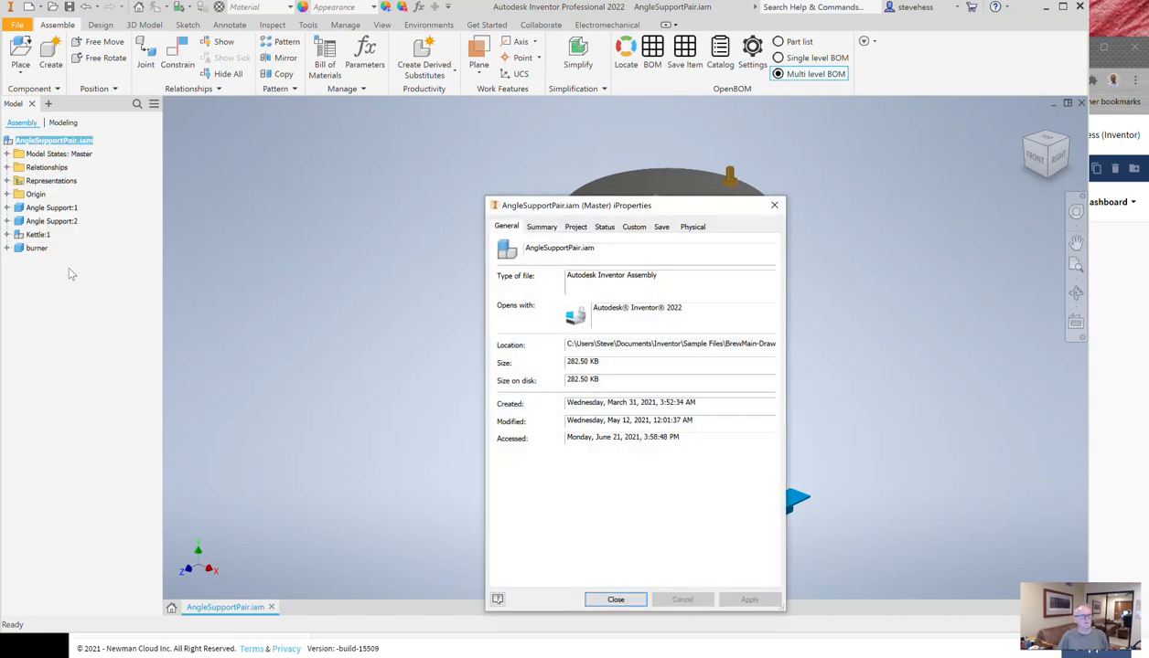
{"action": "mouse_move", "coordinate": [473, 282]}
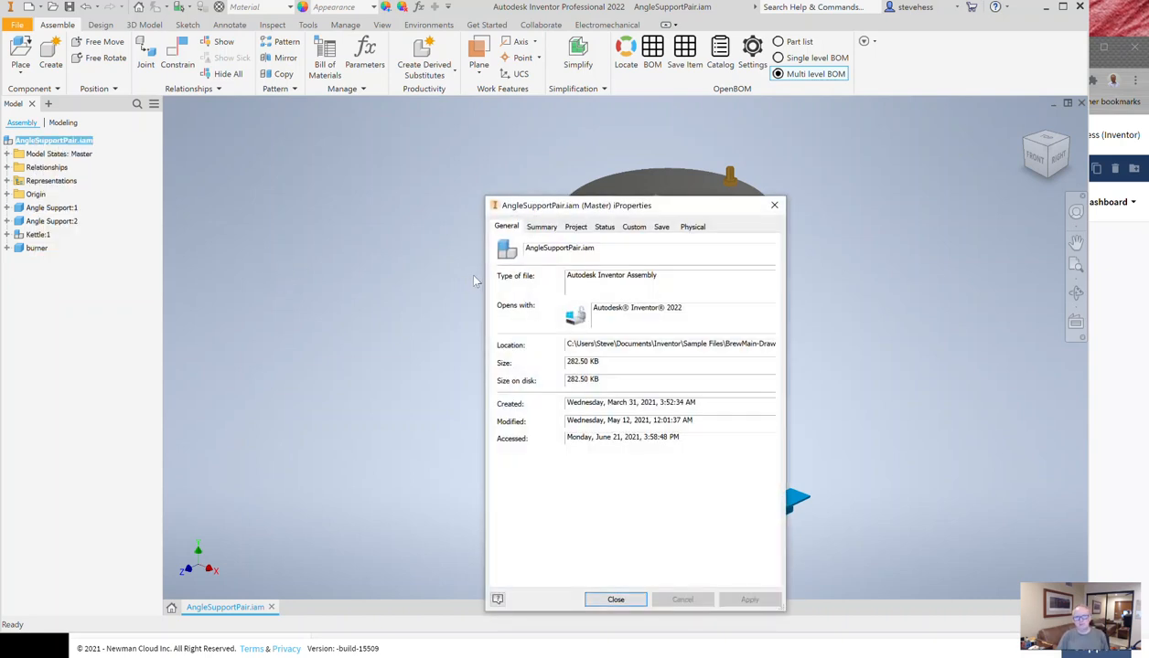
{"action": "left_click", "coordinate": [541, 227]}
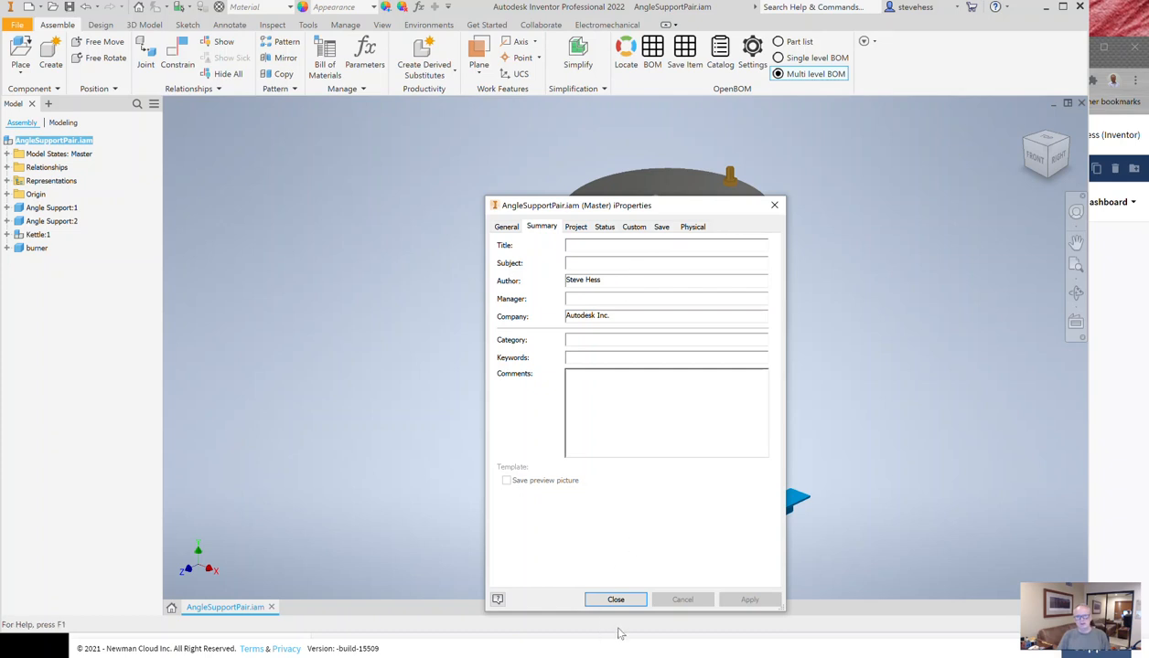
{"action": "left_click", "coordinate": [614, 600]}
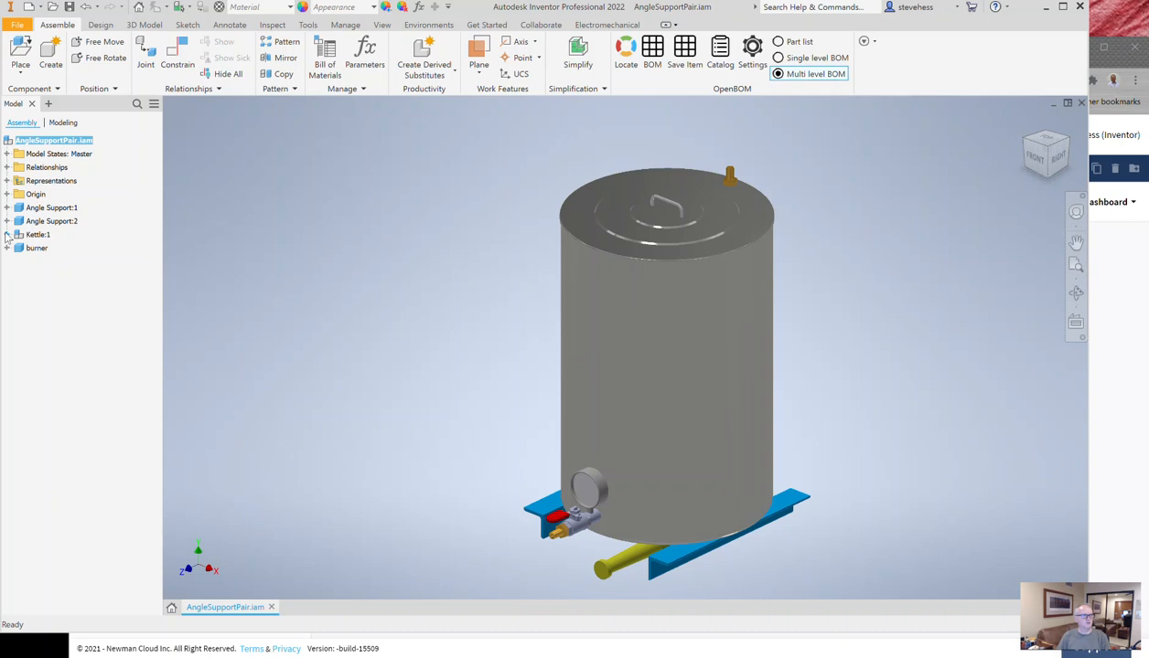
Expand Kettle:1 and check Fitting:1's brass material in its Physical iProperties, then close
{"action": "left_click", "coordinate": [7, 234]}
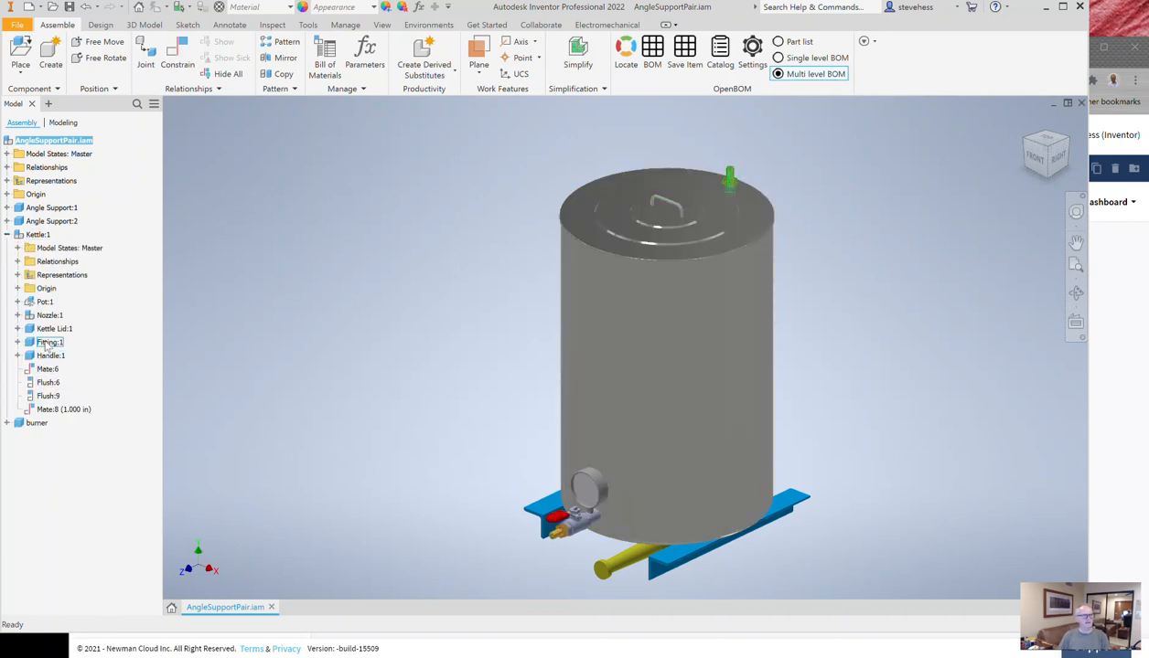
{"action": "right_click", "coordinate": [49, 342]}
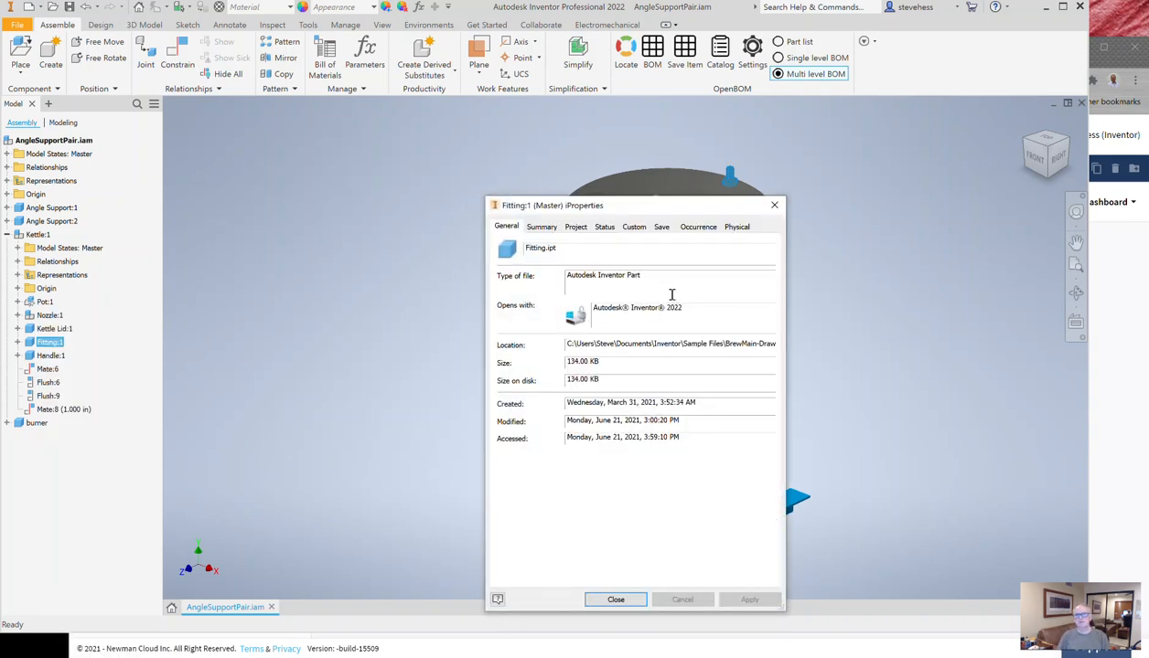
{"action": "left_click", "coordinate": [735, 227]}
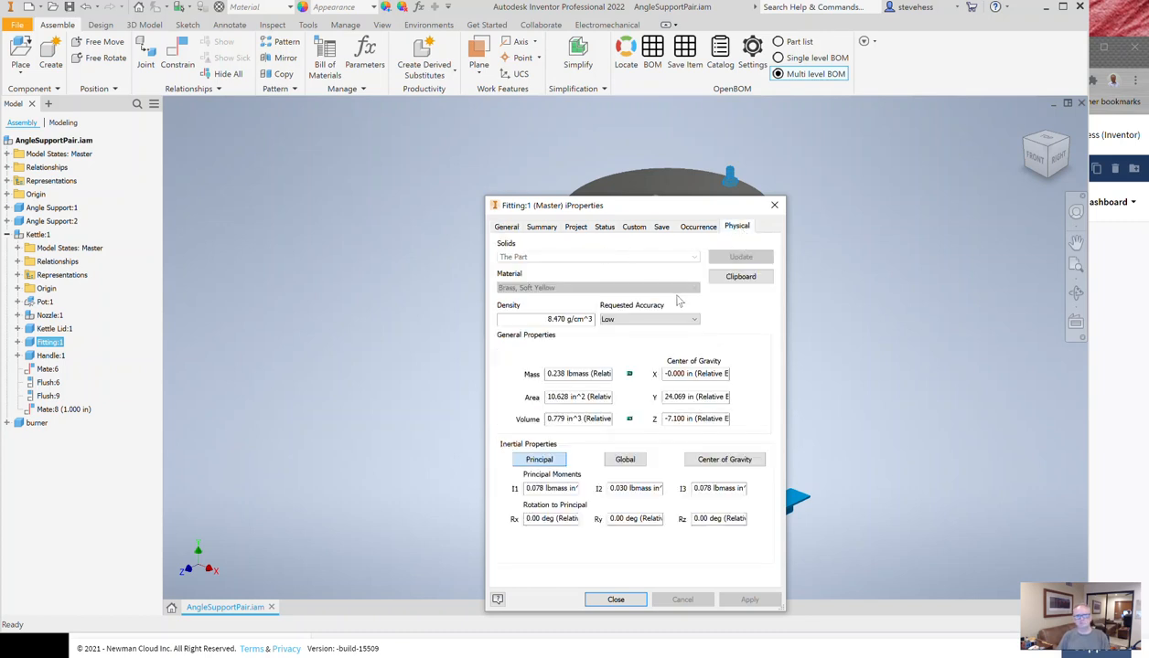
{"action": "mouse_move", "coordinate": [691, 583]}
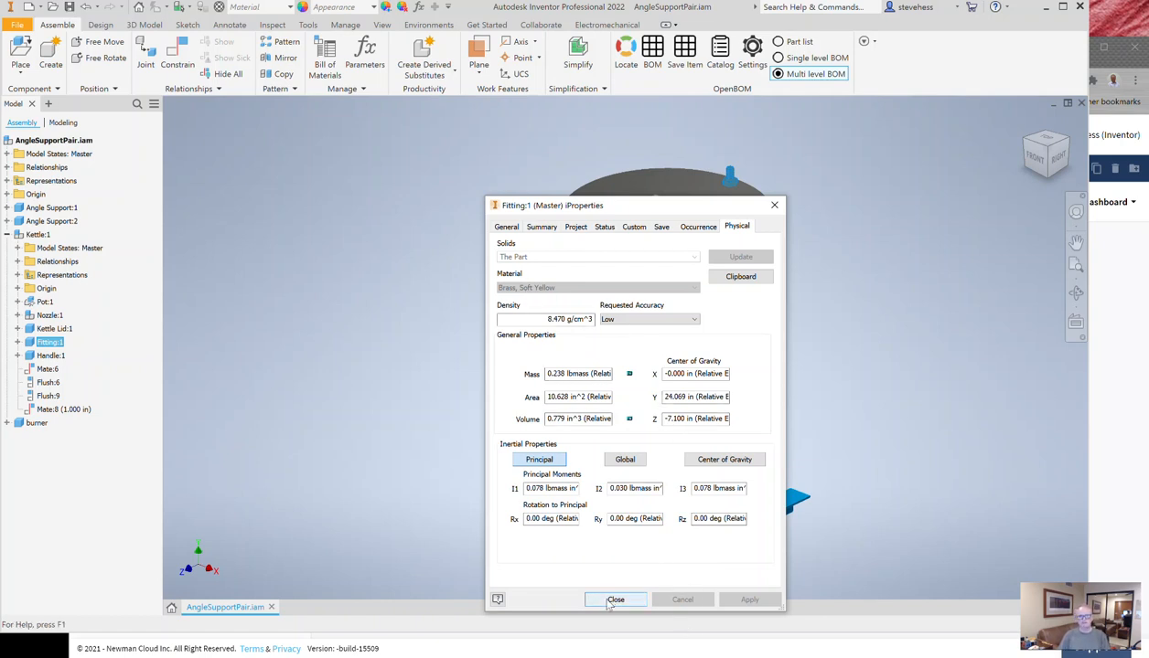
{"action": "left_click", "coordinate": [615, 600]}
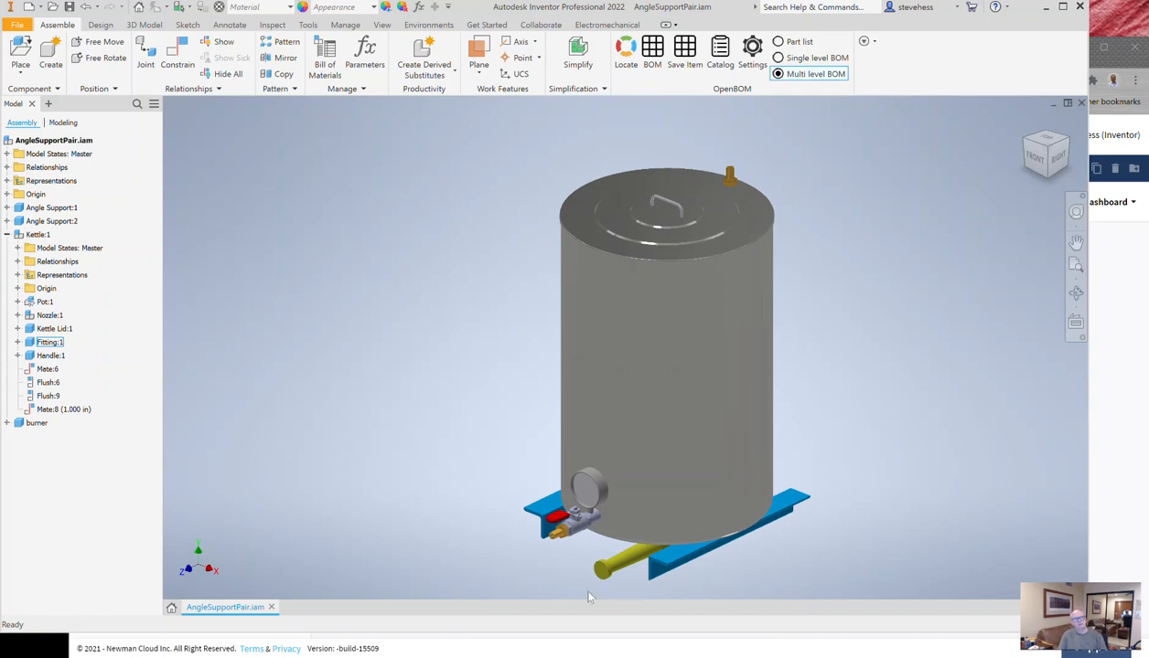
{"action": "mouse_move", "coordinate": [373, 448]}
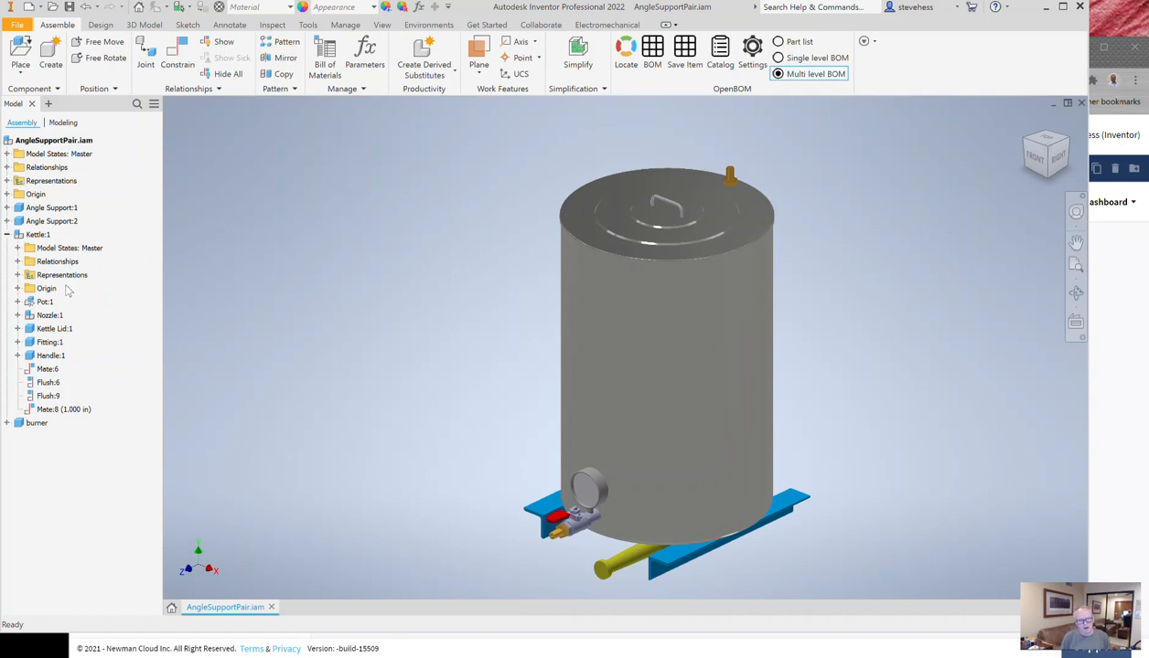
{"action": "left_click", "coordinate": [69, 249]}
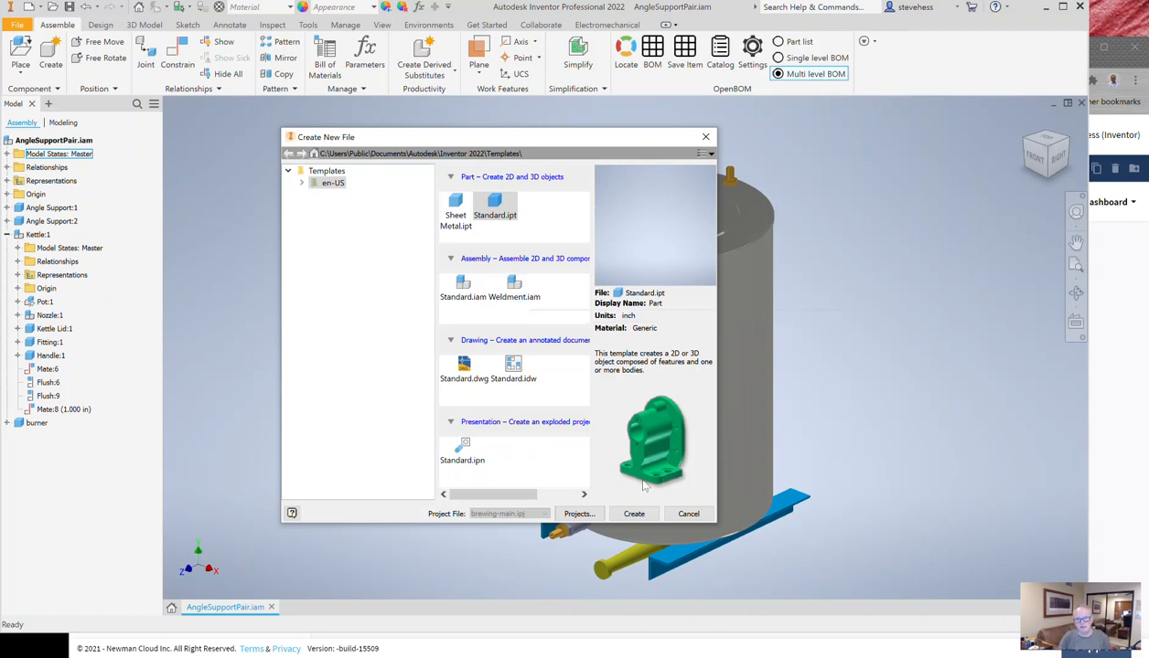
{"action": "mouse_move", "coordinate": [668, 497]}
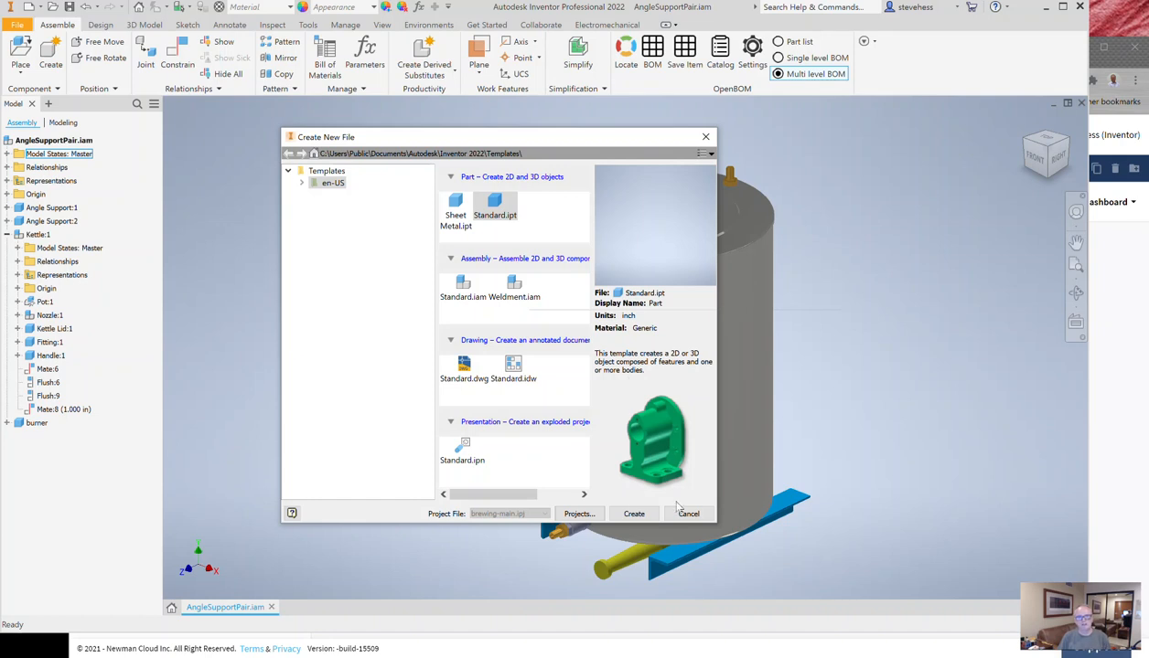
{"action": "left_click", "coordinate": [688, 512]}
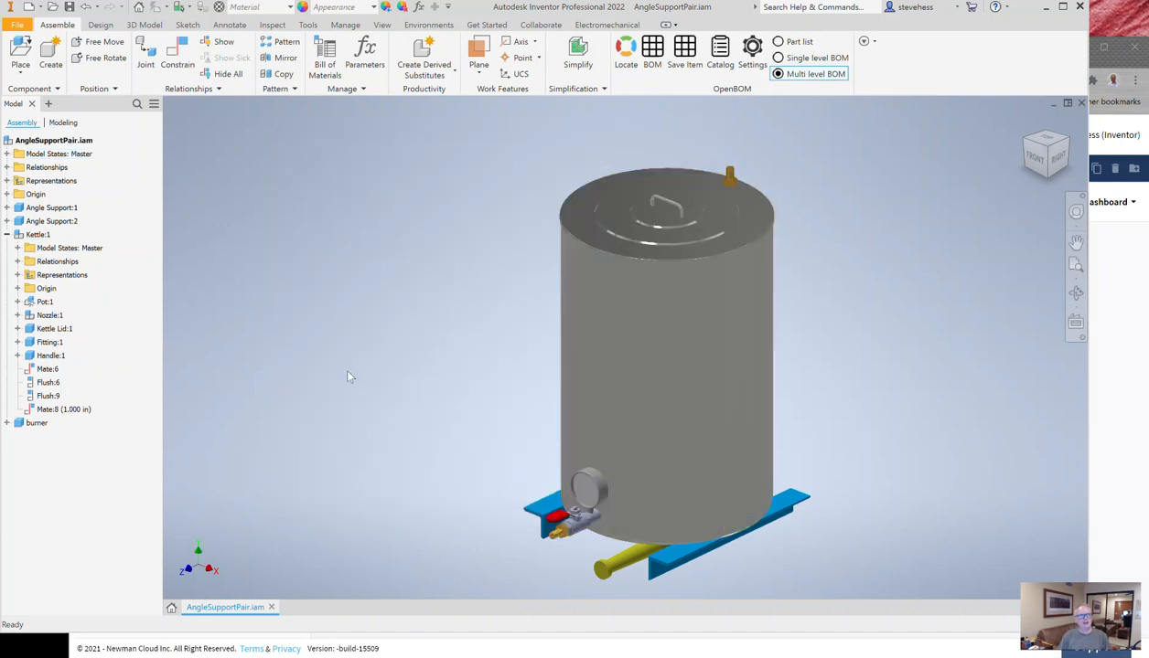
{"action": "left_click", "coordinate": [48, 369]}
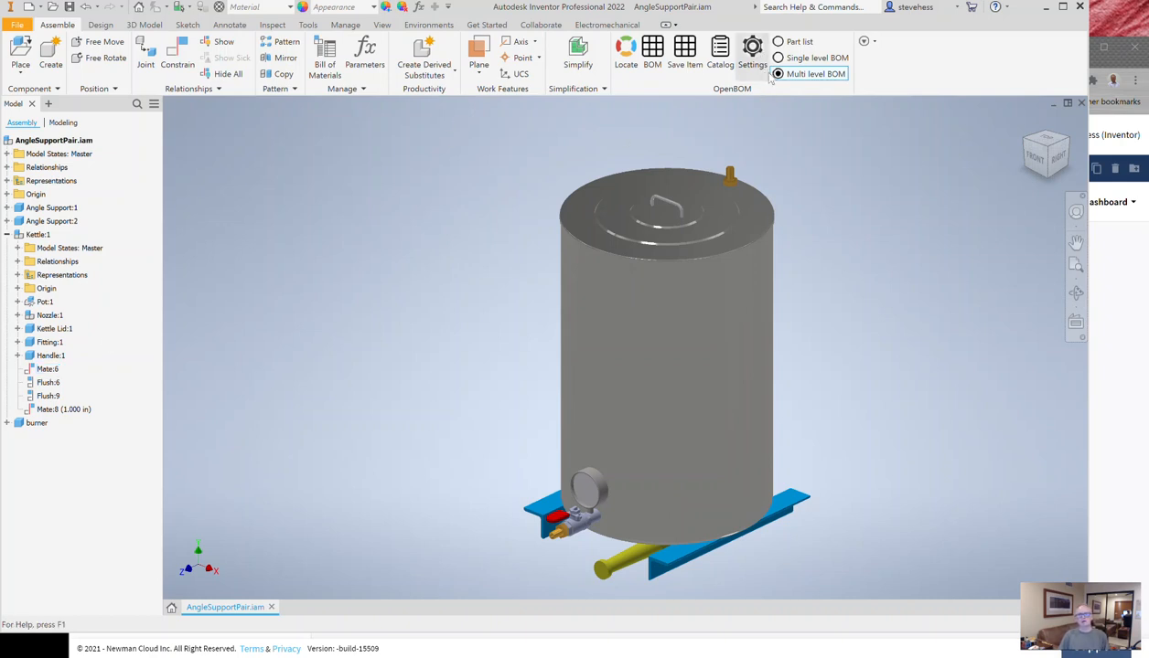
Confirm Multi level BOM in OpenBOM Settings and bring up the AngleSupportPair bill of materials
{"action": "left_click", "coordinate": [752, 51]}
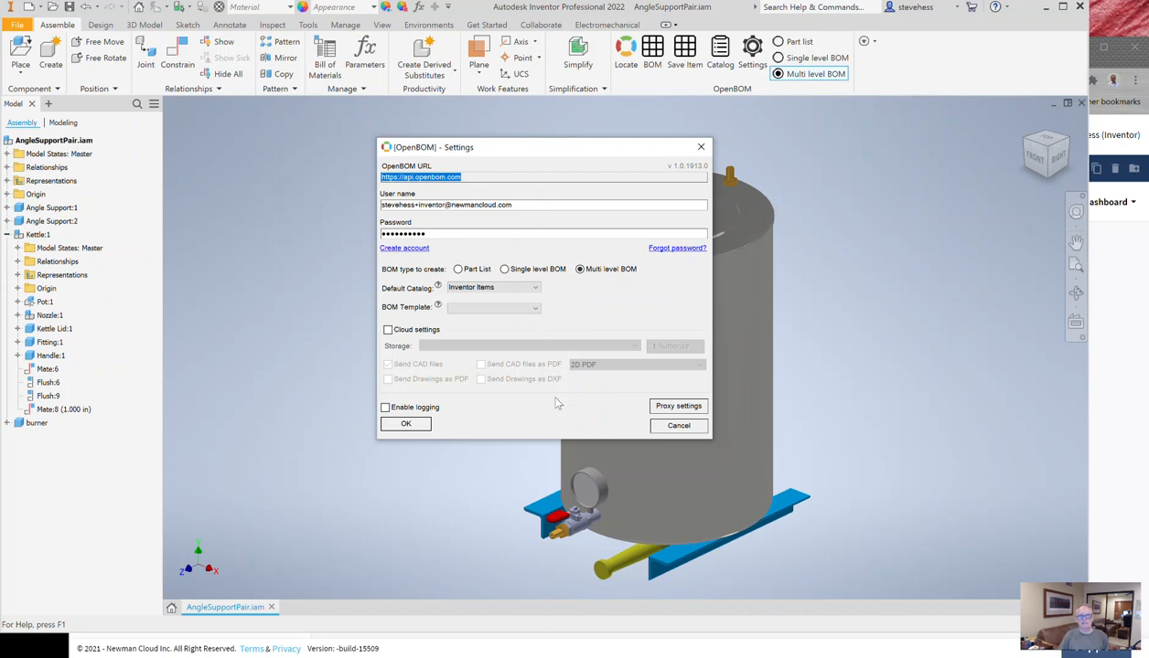
{"action": "left_click", "coordinate": [406, 424]}
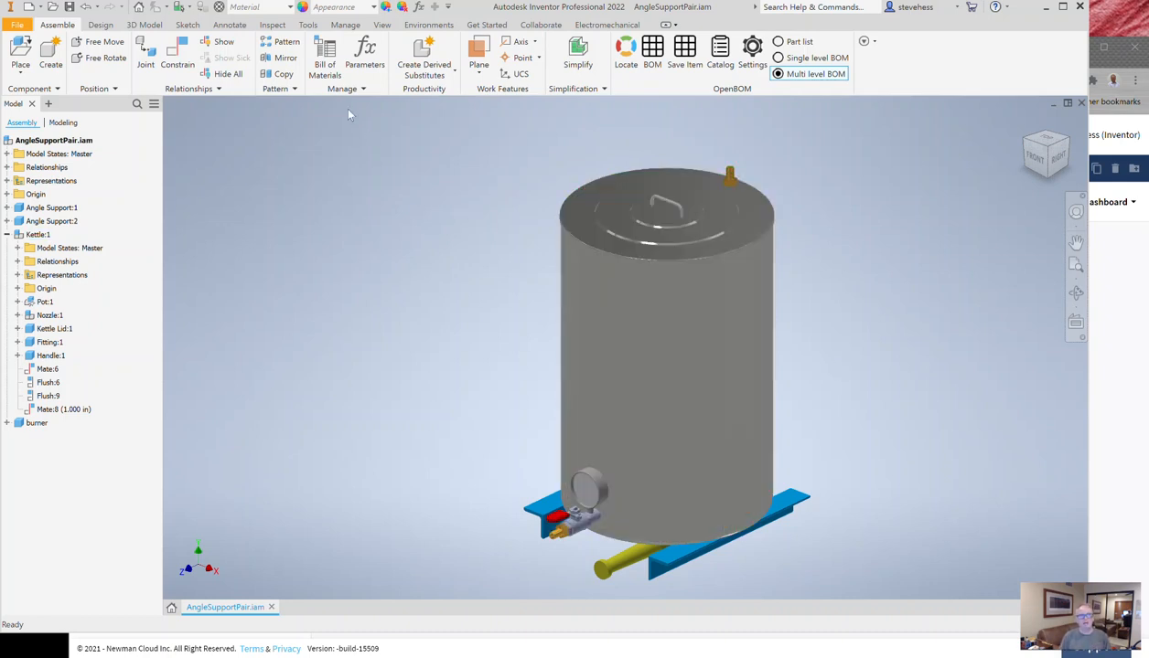
{"action": "left_click", "coordinate": [323, 53]}
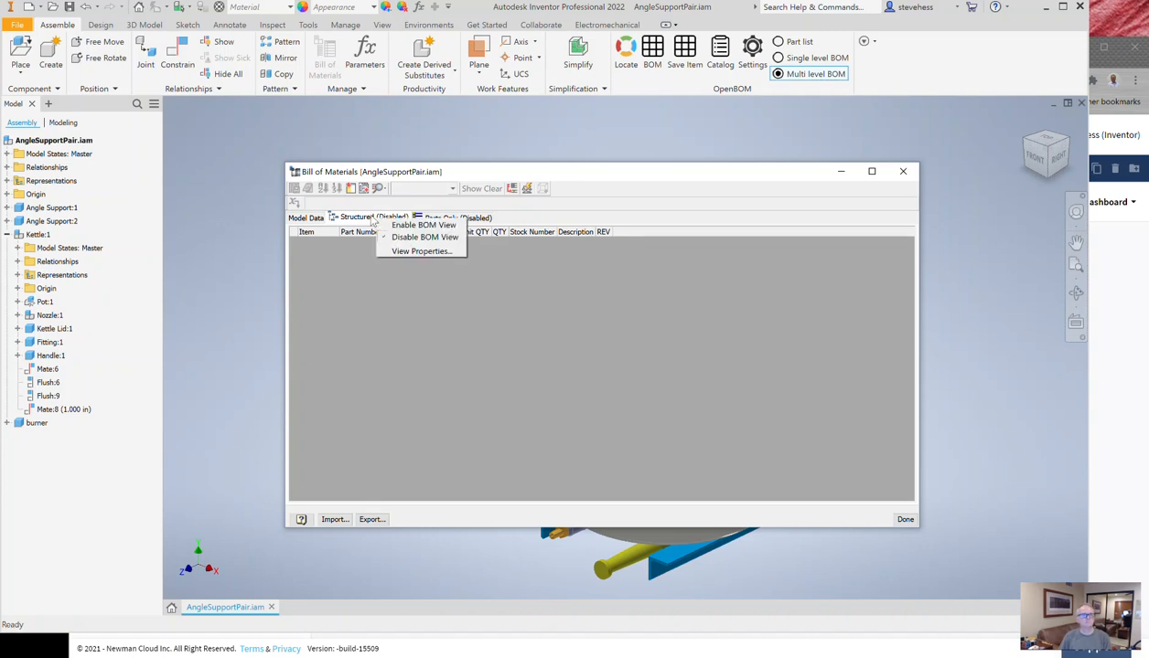
Enable the Structured BOM view listing Angle Support (qty 2), Kettle and Small Burner
{"action": "left_click", "coordinate": [422, 224]}
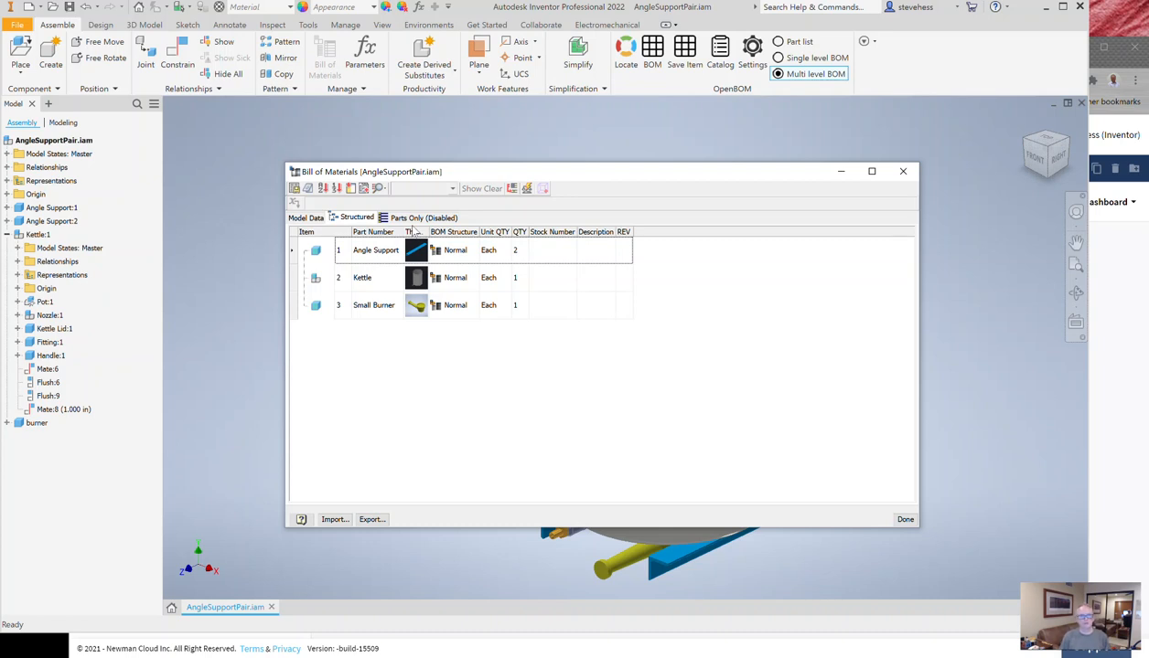
{"action": "mouse_move", "coordinate": [454, 267]}
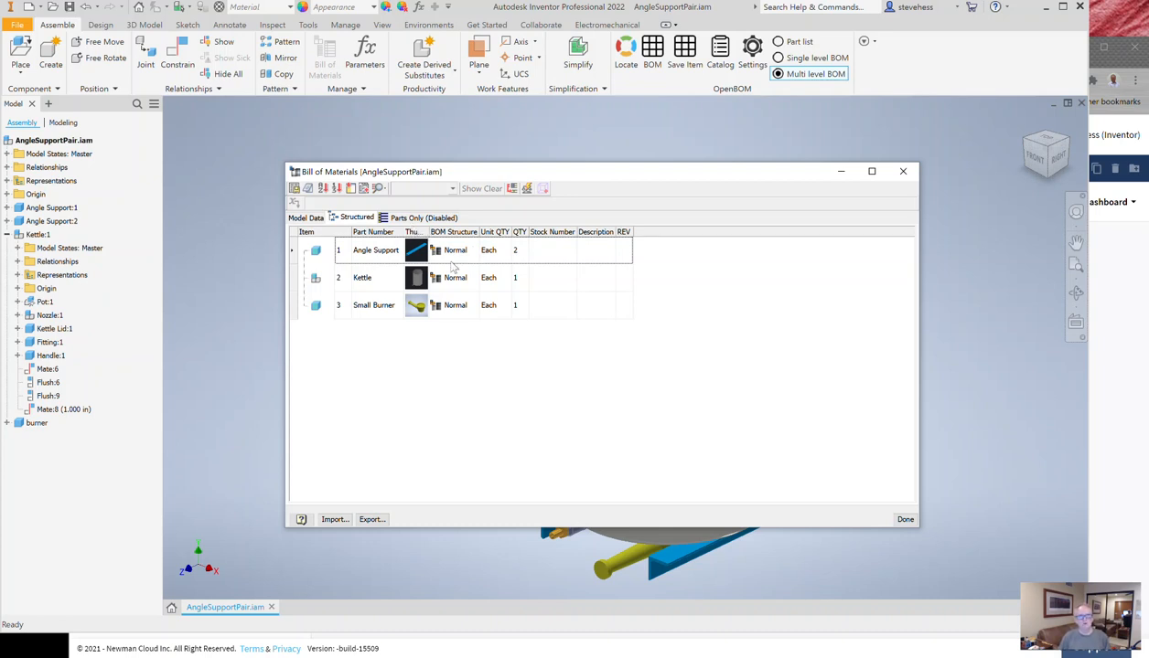
{"action": "mouse_move", "coordinate": [447, 248]}
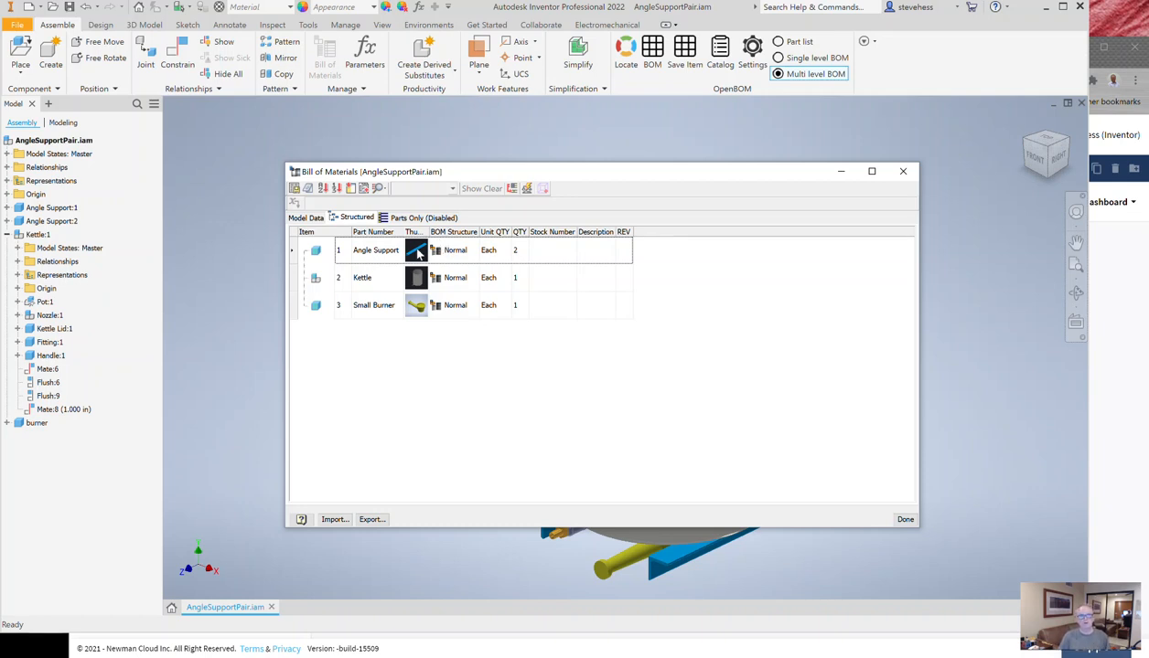
{"action": "mouse_move", "coordinate": [351, 189]}
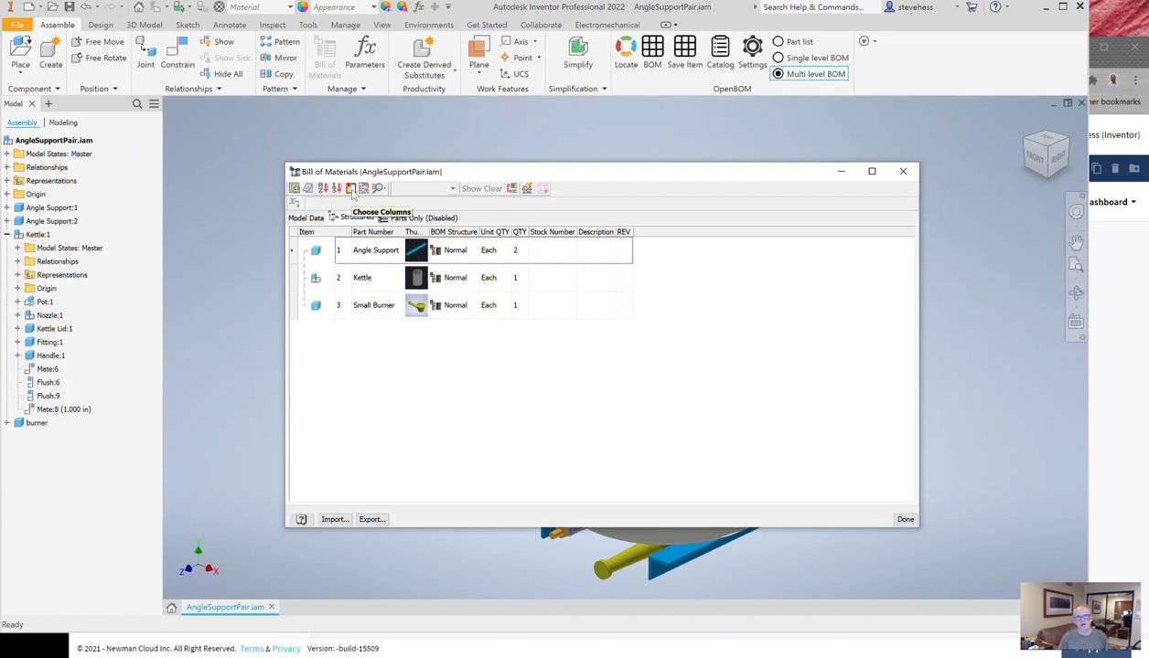
Add Author and Material columns to the structured BOM from the Choose Columns list
{"action": "left_click", "coordinate": [351, 188]}
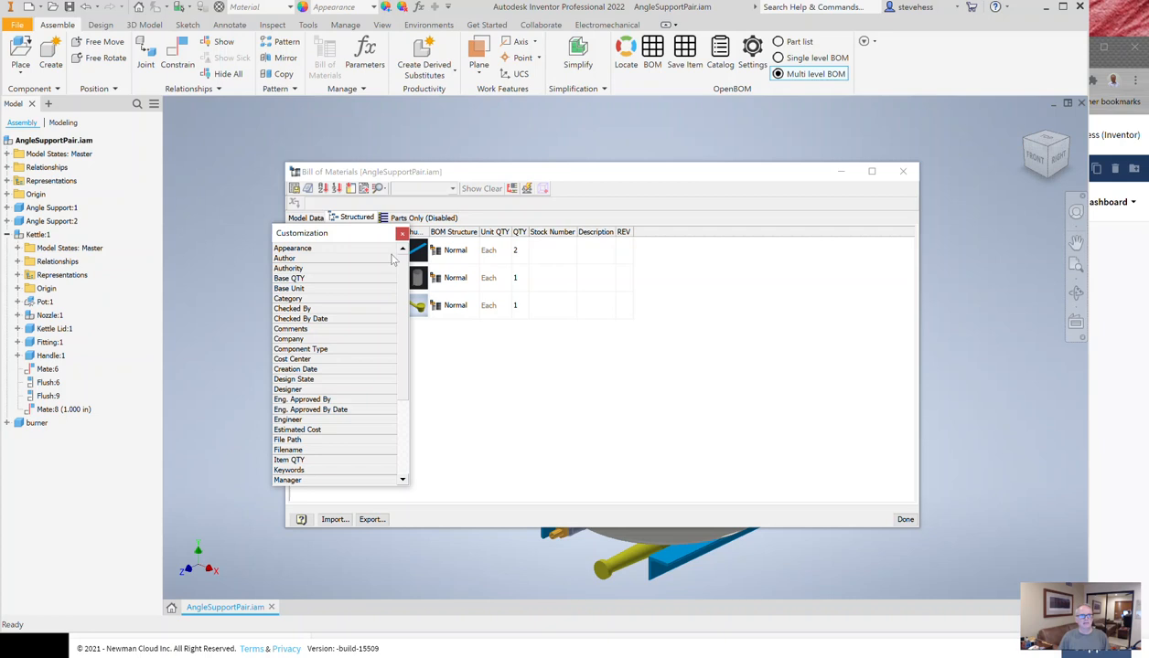
{"action": "scroll", "scroll_direction": "down", "scroll_amount": 3}
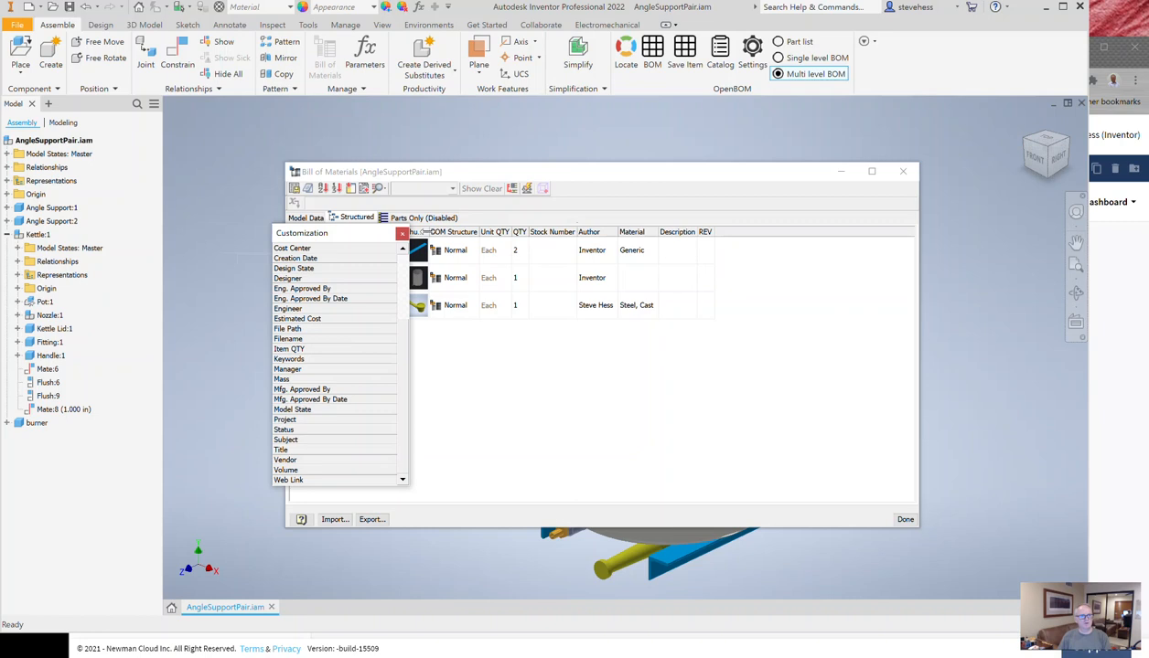
{"action": "left_click", "coordinate": [402, 234]}
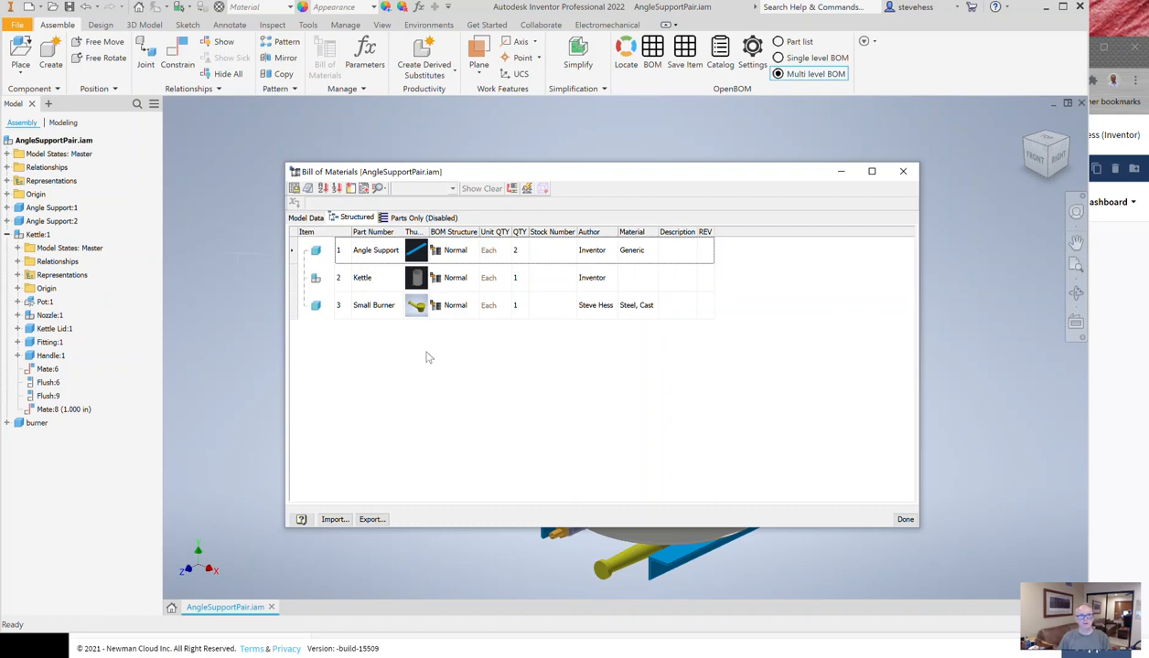
{"action": "mouse_move", "coordinate": [363, 188]}
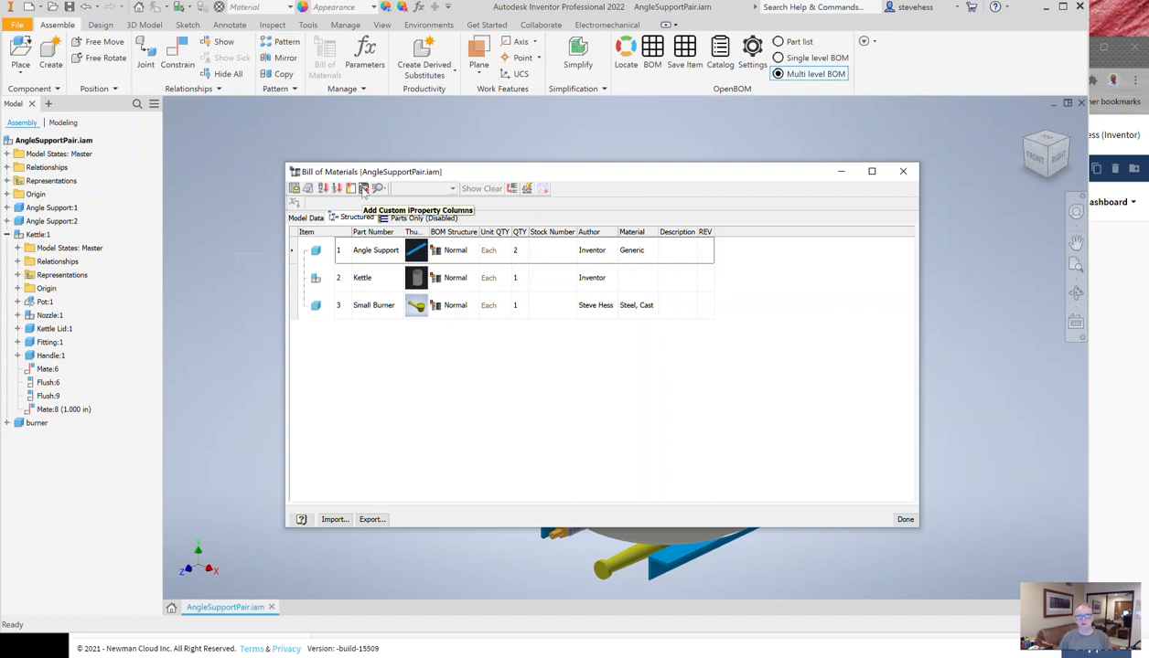
Add a custom Yes/No iProperty column named 'Purchased Assembly' to the BOM
{"action": "left_click", "coordinate": [364, 189]}
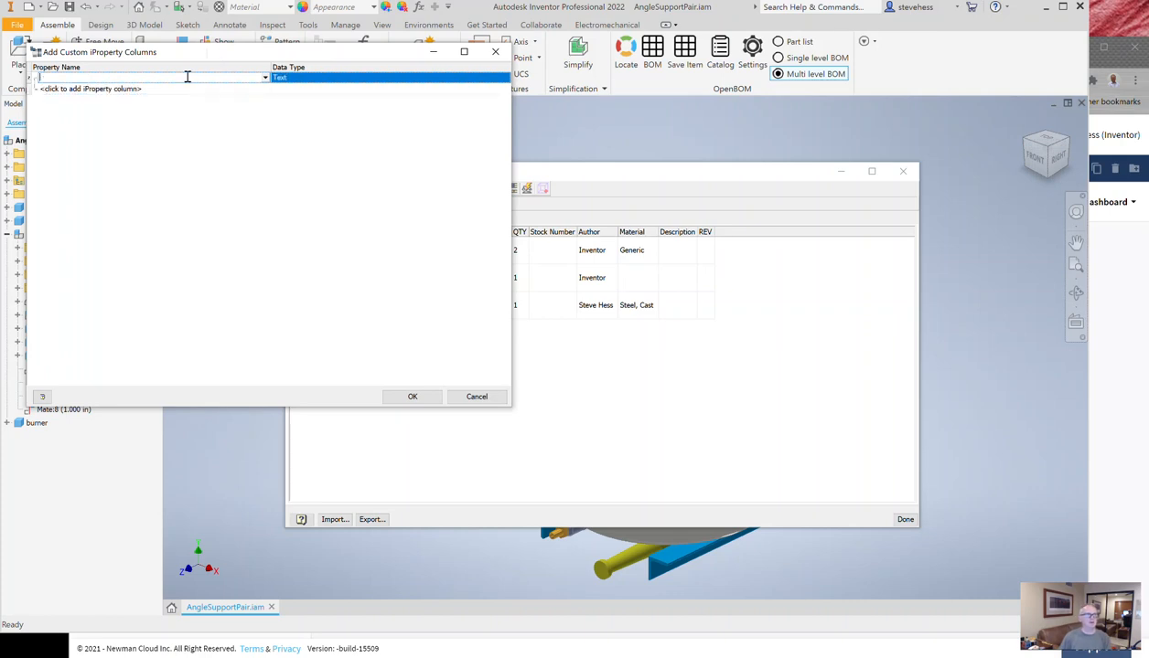
{"action": "type", "text": "Purchased Assembly"}
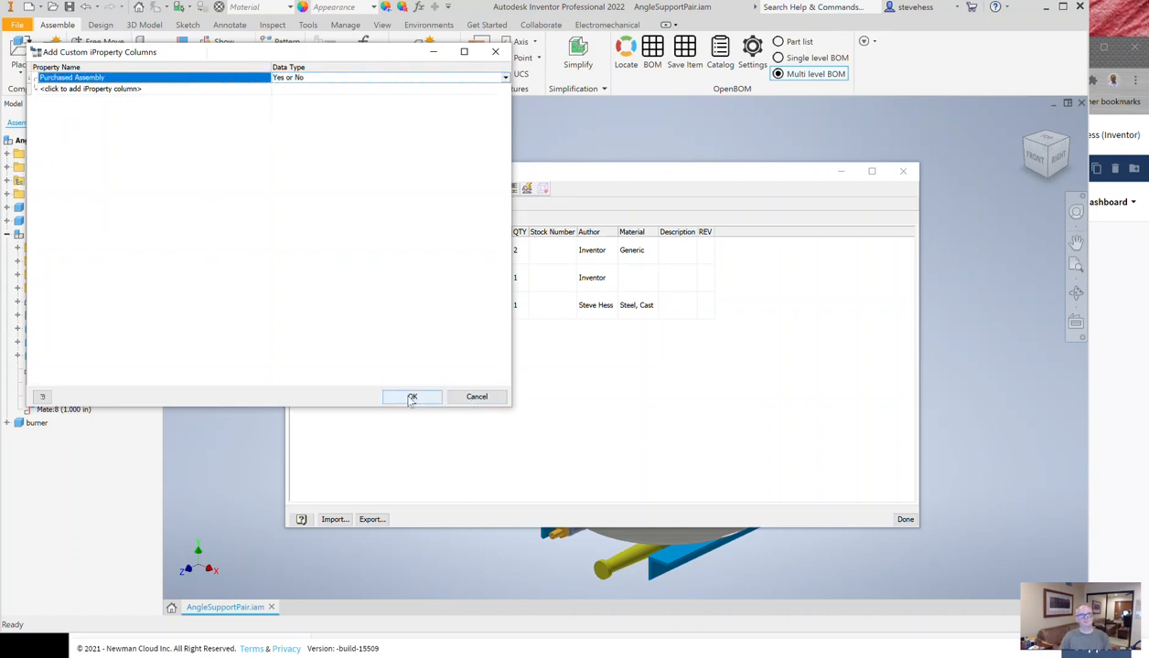
{"action": "left_click", "coordinate": [412, 397]}
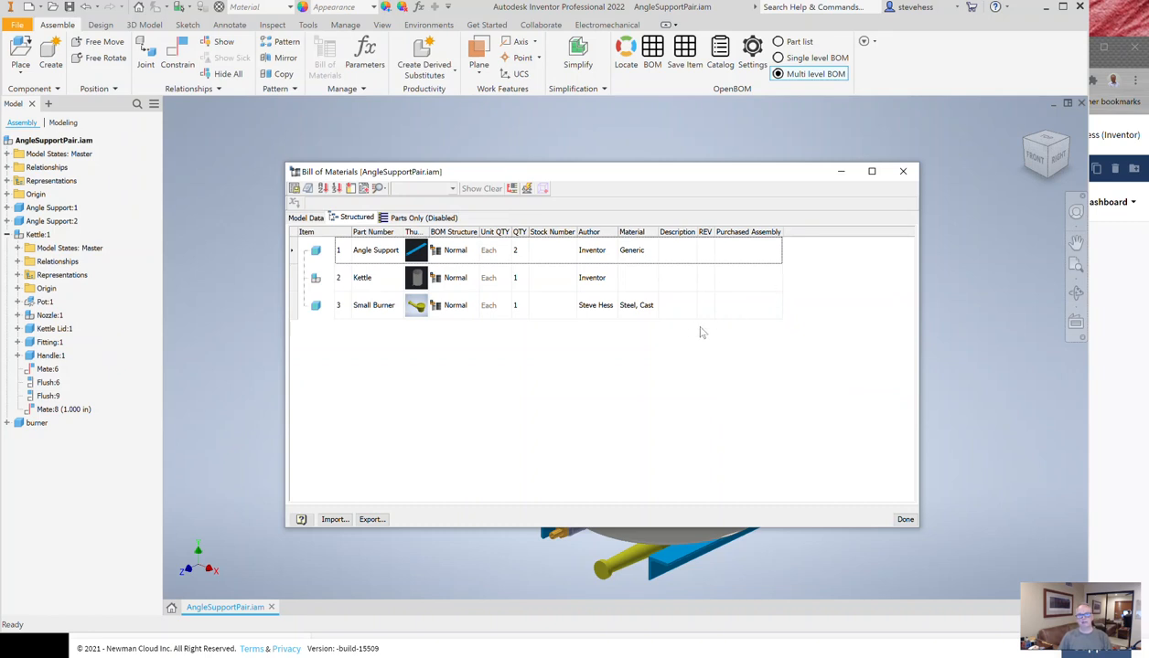
{"action": "mouse_move", "coordinate": [457, 291]}
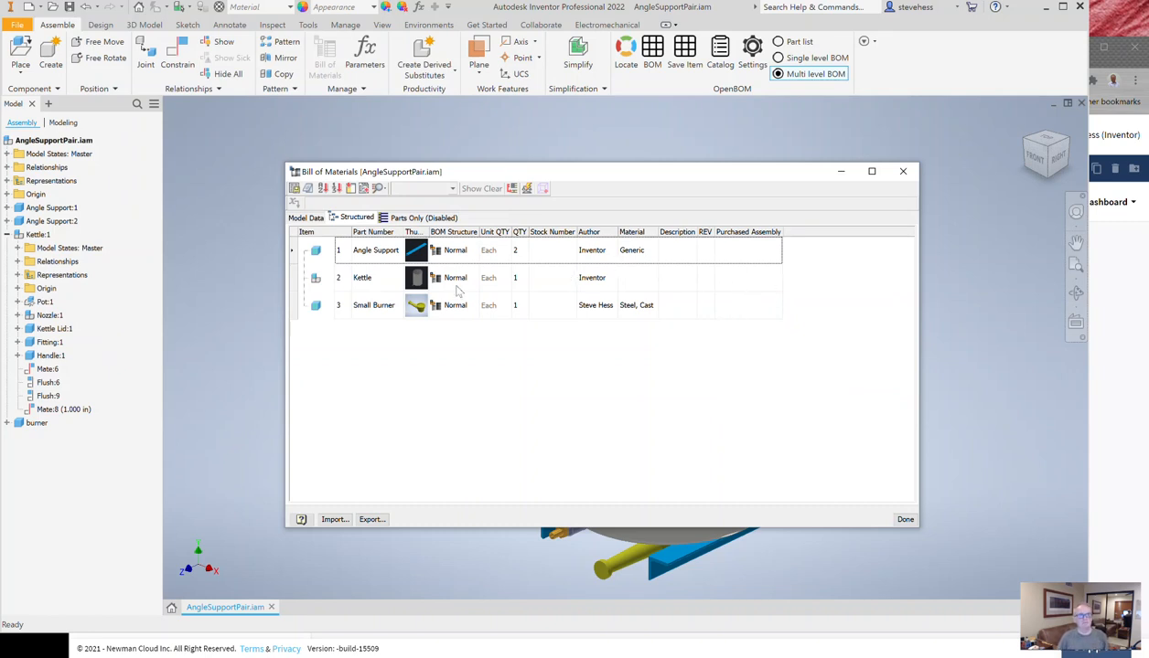
Set Purchased Assembly to Yes for Kettle and No for Angle Support, then finish the BOM
{"action": "left_click", "coordinate": [362, 278]}
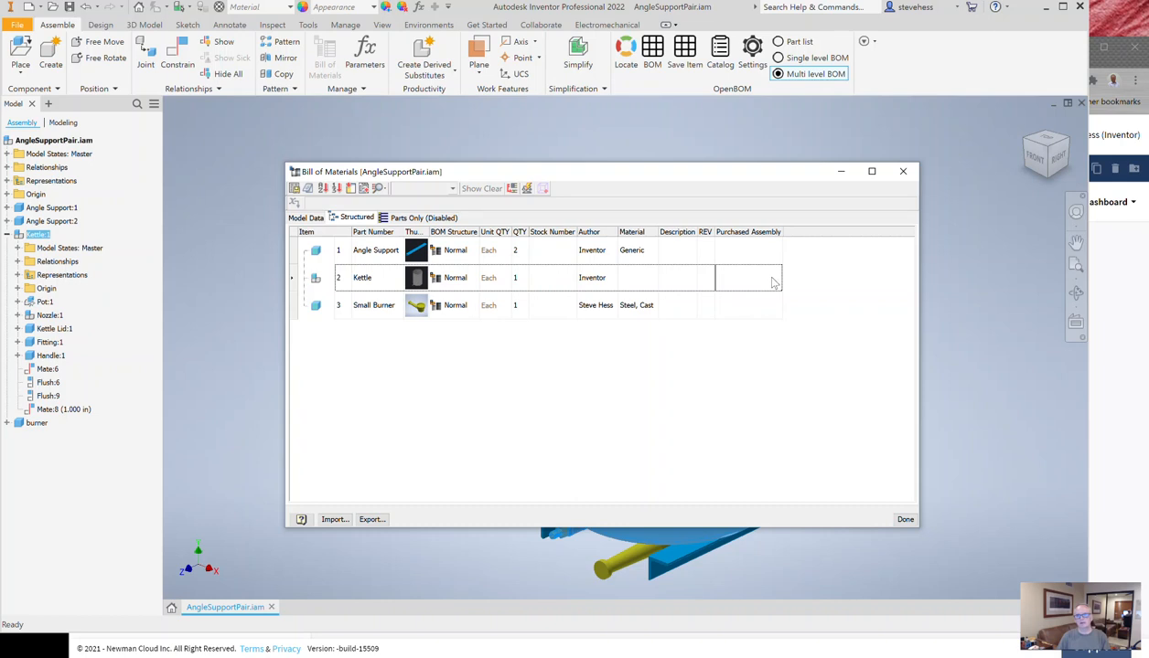
{"action": "left_click", "coordinate": [746, 278]}
{"action": "type", "text": "Yes"}
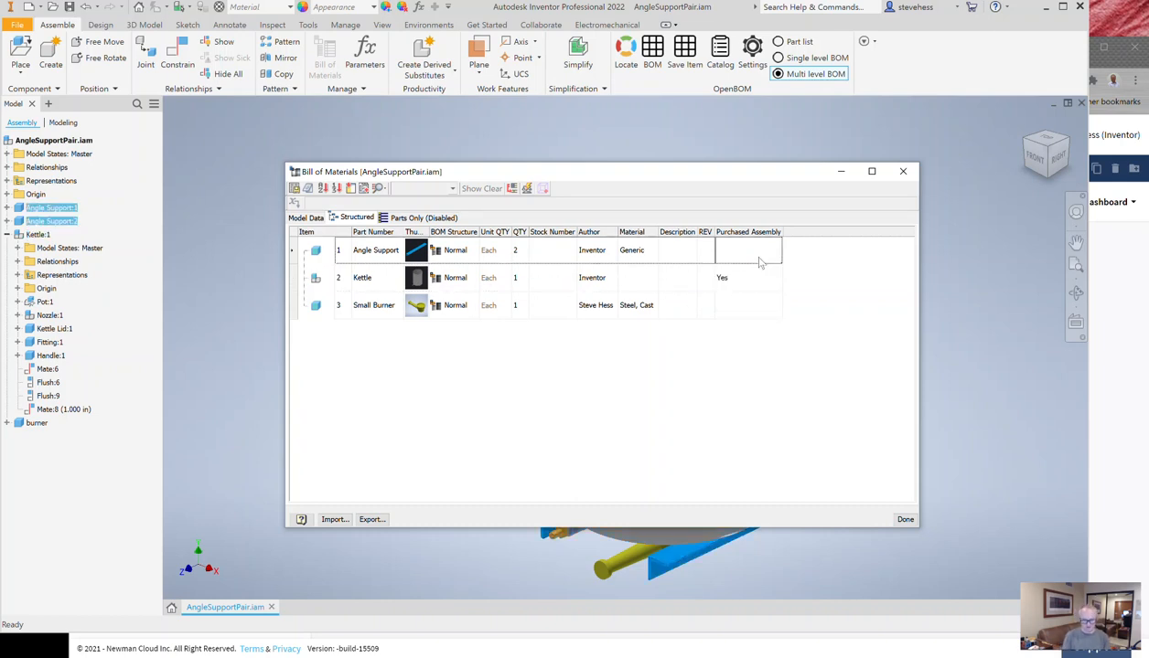
{"action": "left_click", "coordinate": [775, 249]}
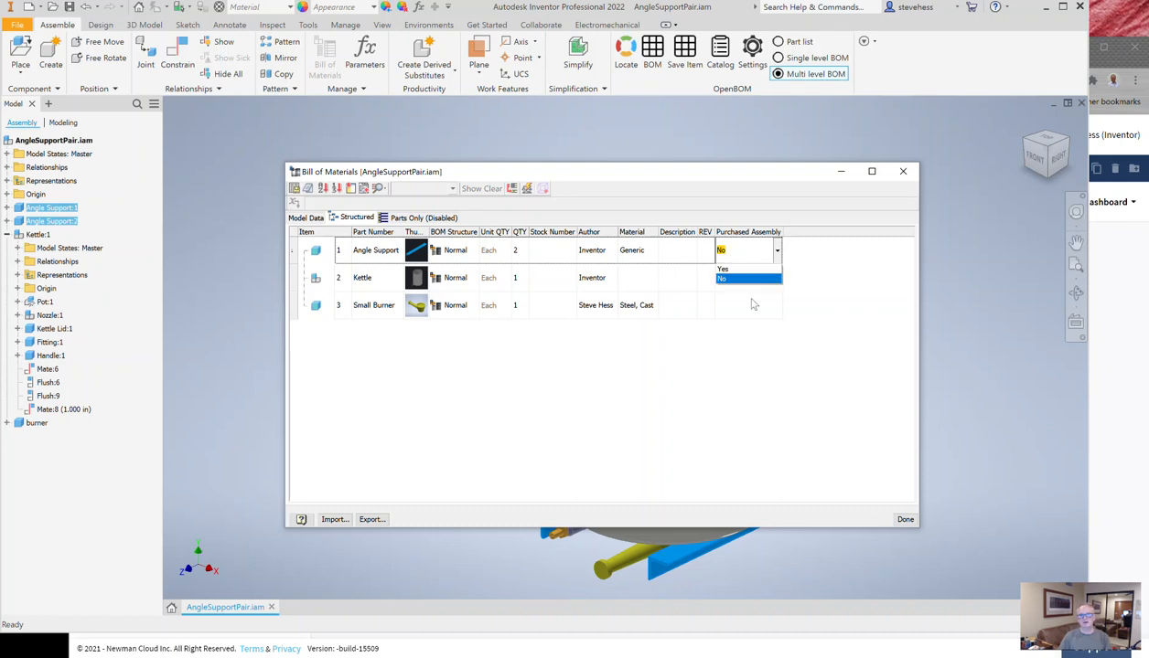
{"action": "left_click", "coordinate": [722, 269]}
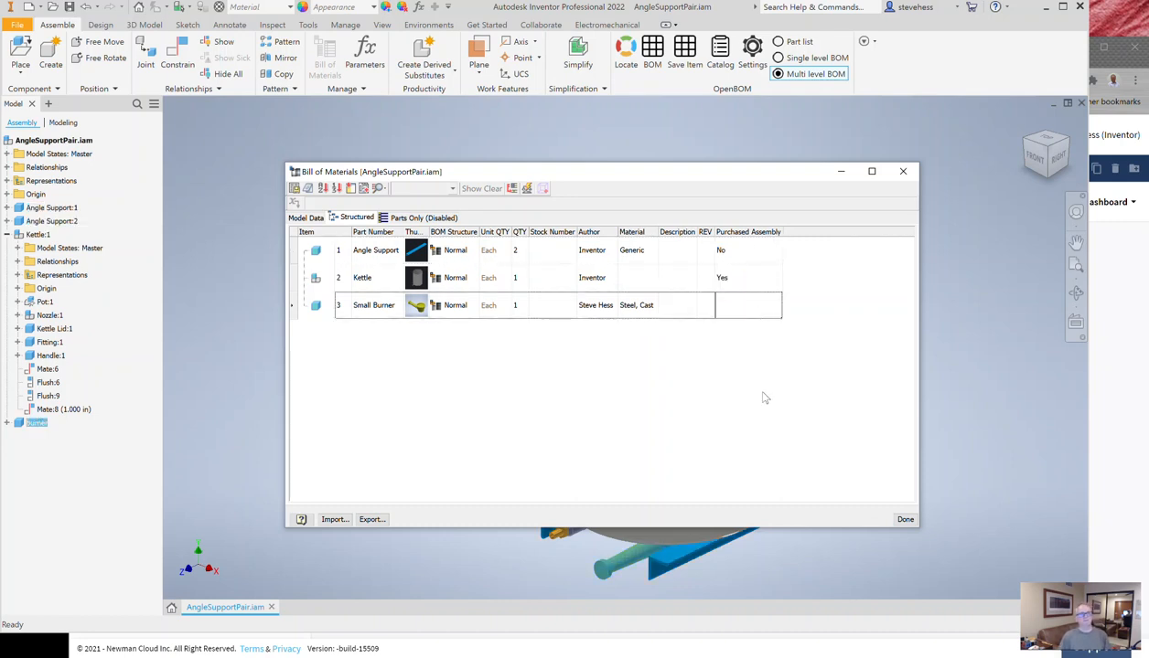
{"action": "mouse_move", "coordinate": [363, 307]}
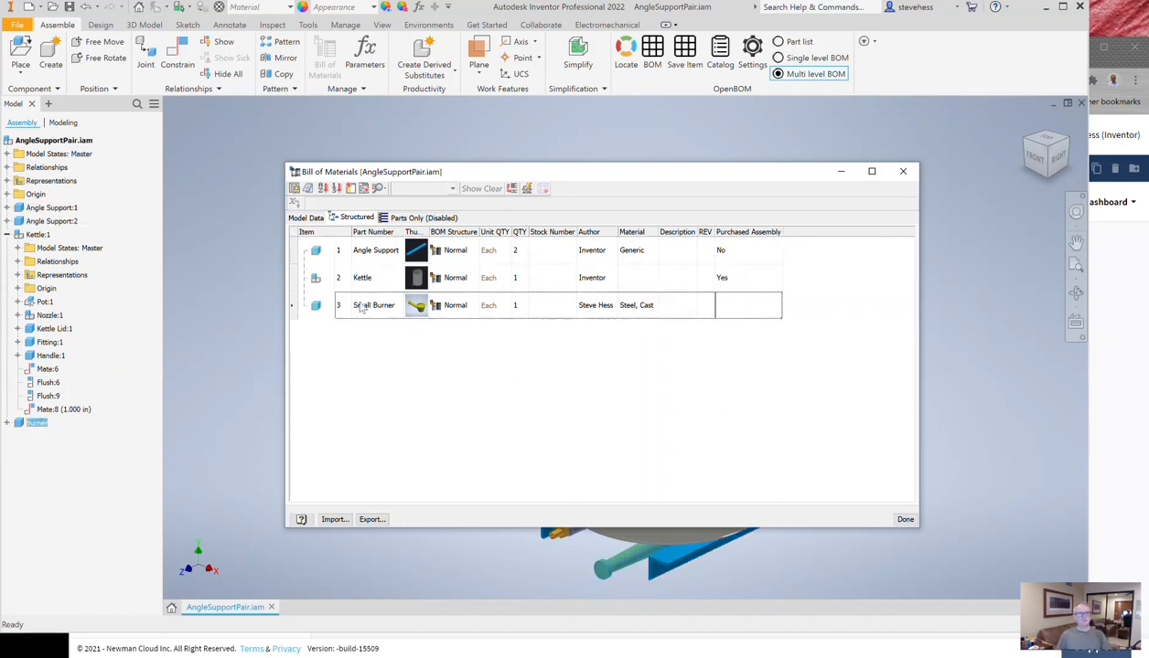
{"action": "left_click", "coordinate": [362, 278]}
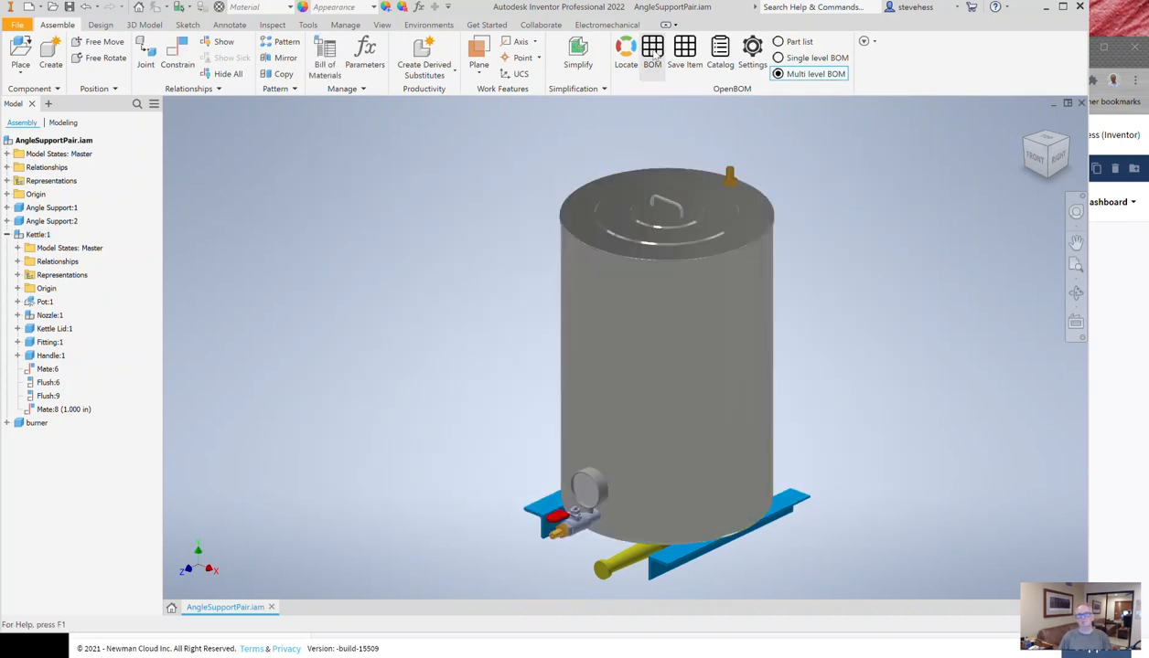
Push the multi-level BOM to OpenBOM and follow the AngleSupportPair success link
{"action": "left_click", "coordinate": [651, 51]}
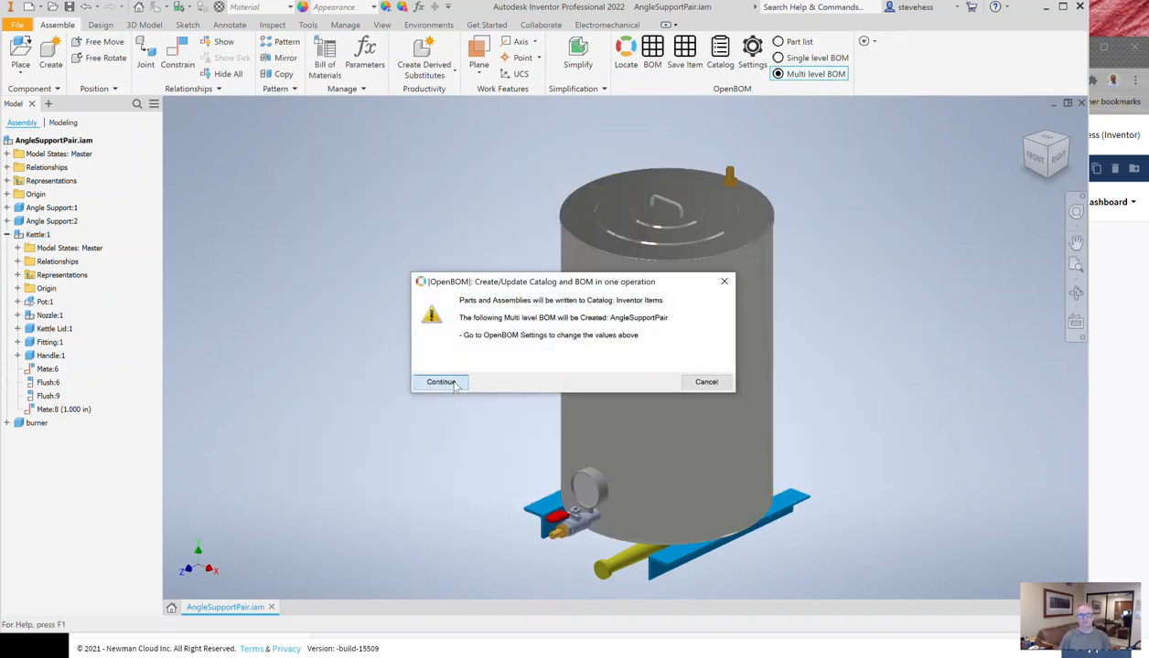
{"action": "left_click", "coordinate": [441, 382]}
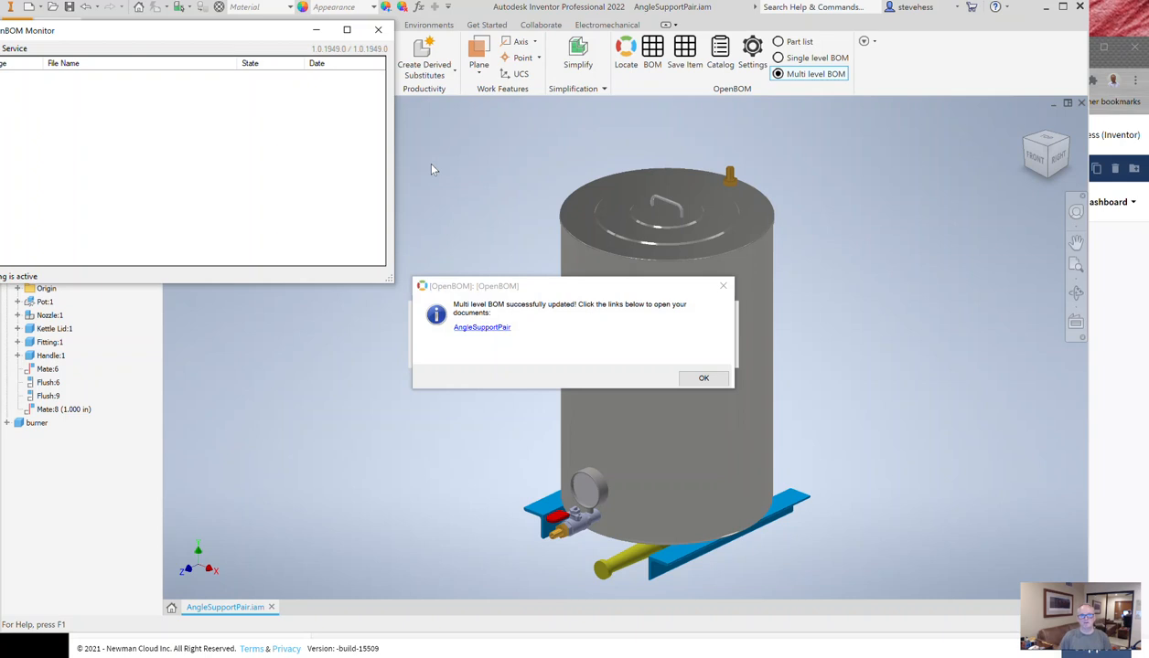
{"action": "left_click", "coordinate": [483, 328]}
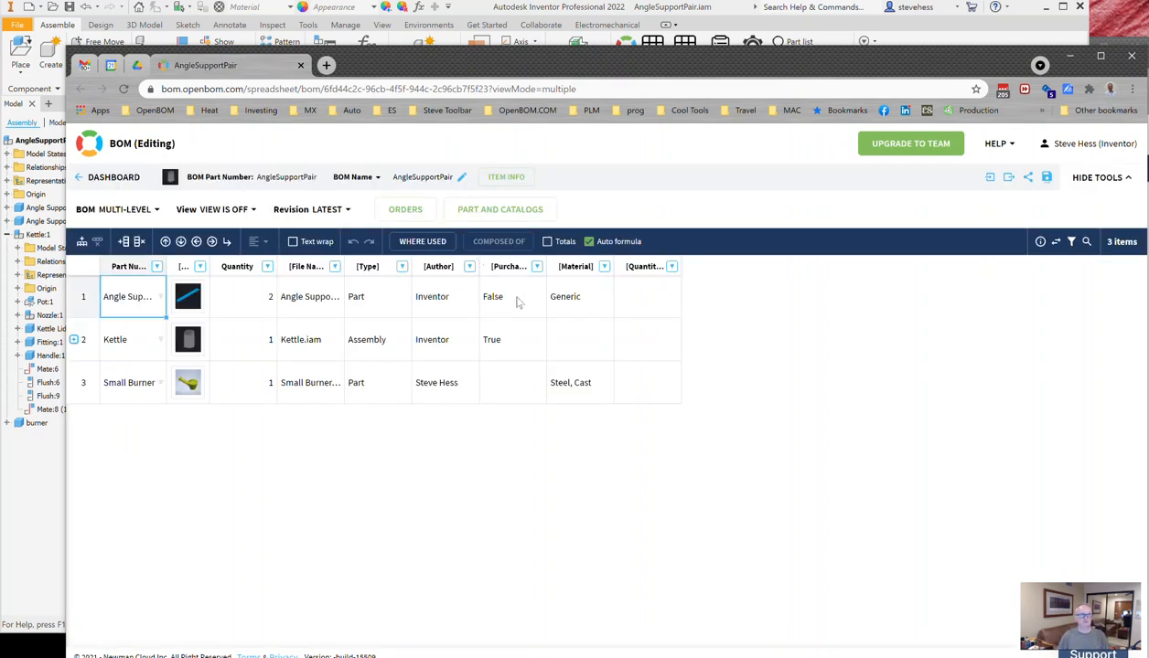
Enable Text wrap in the OpenBOM grid to reveal full headers, then return to Inventor
{"action": "left_click", "coordinate": [311, 242]}
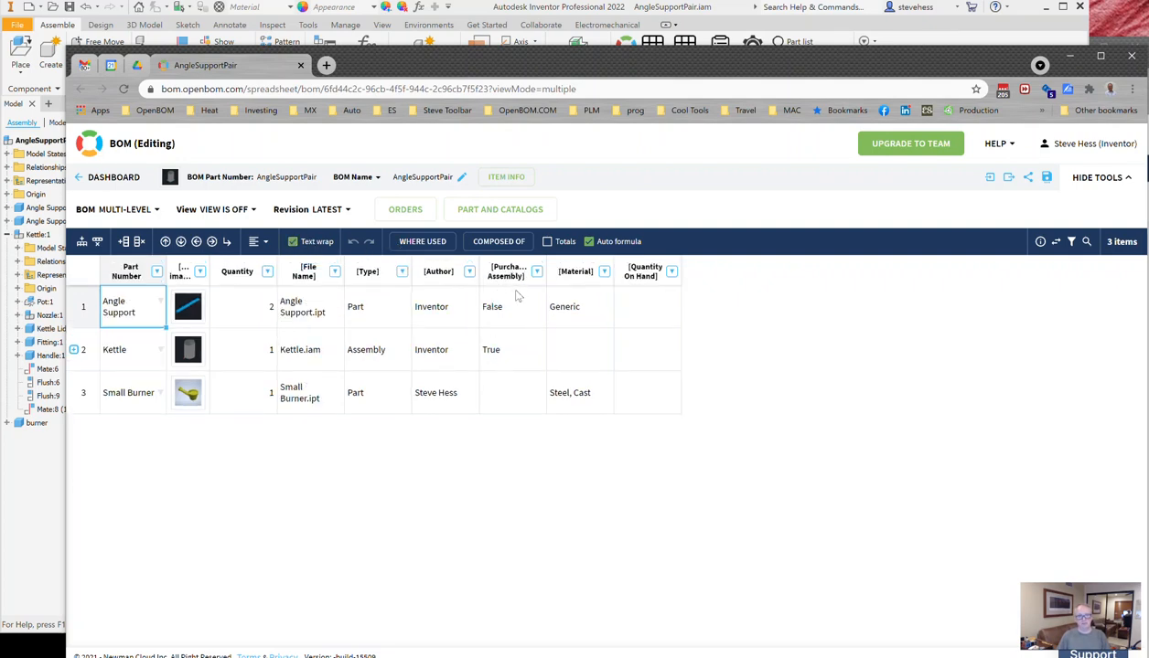
{"action": "mouse_move", "coordinate": [498, 364]}
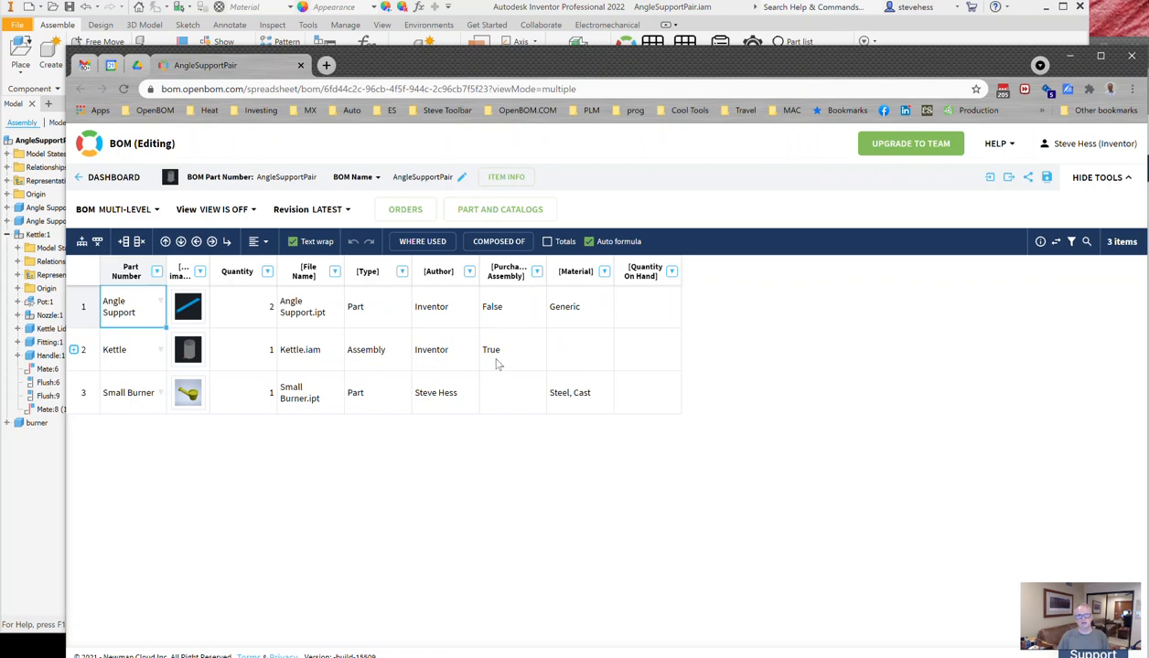
{"action": "mouse_move", "coordinate": [587, 358]}
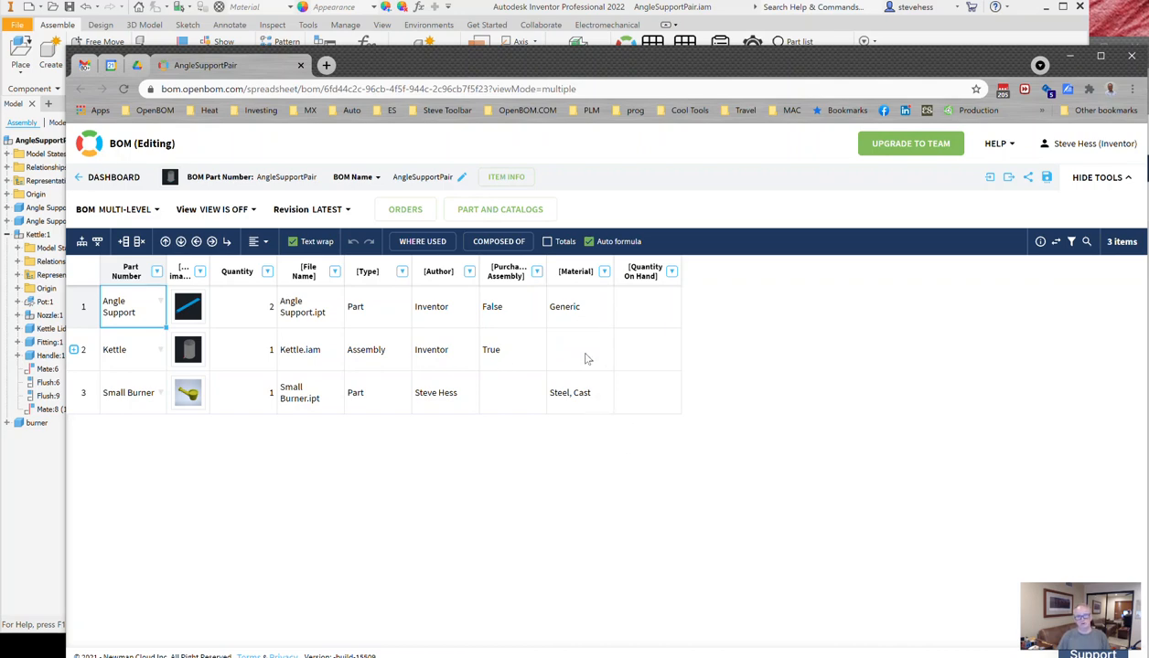
{"action": "mouse_move", "coordinate": [508, 378]}
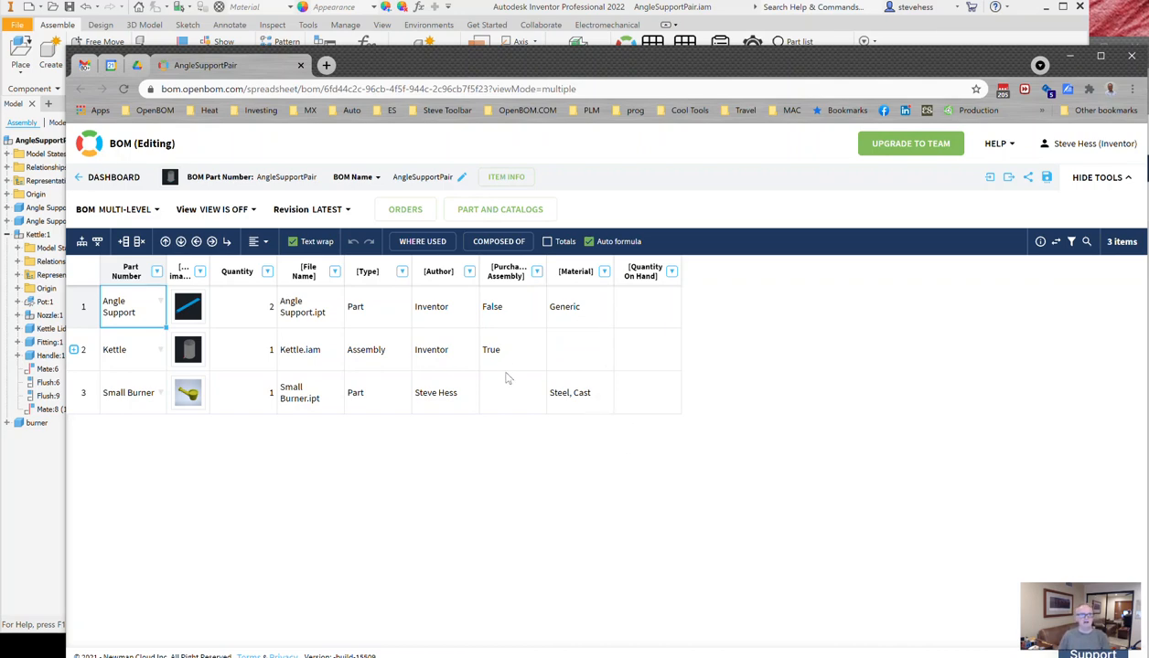
{"action": "mouse_move", "coordinate": [231, 410]}
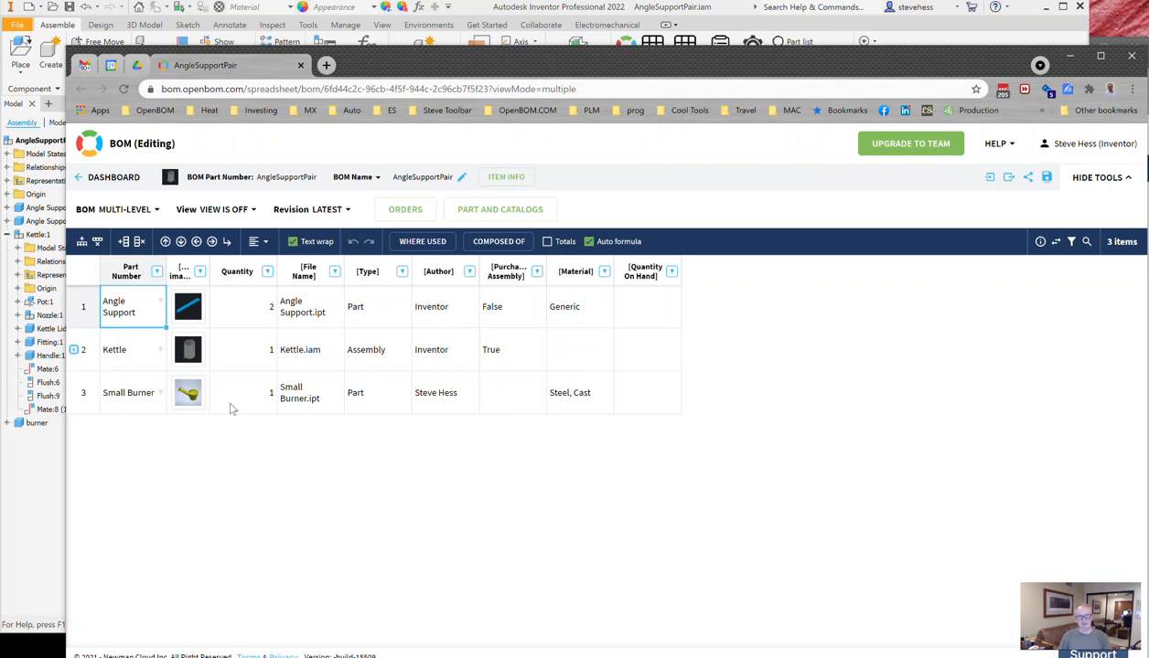
{"action": "left_click", "coordinate": [442, 391]}
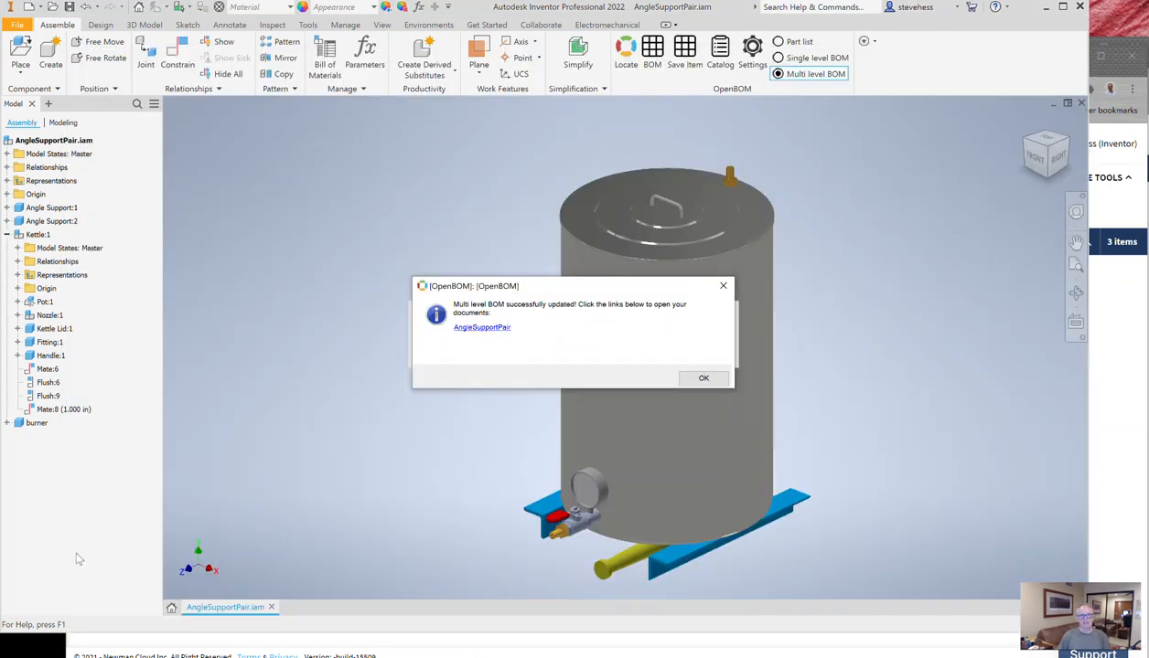
Dismiss the success message and recheck the AngleSupportPair assembly's iProperties
{"action": "left_click", "coordinate": [702, 377]}
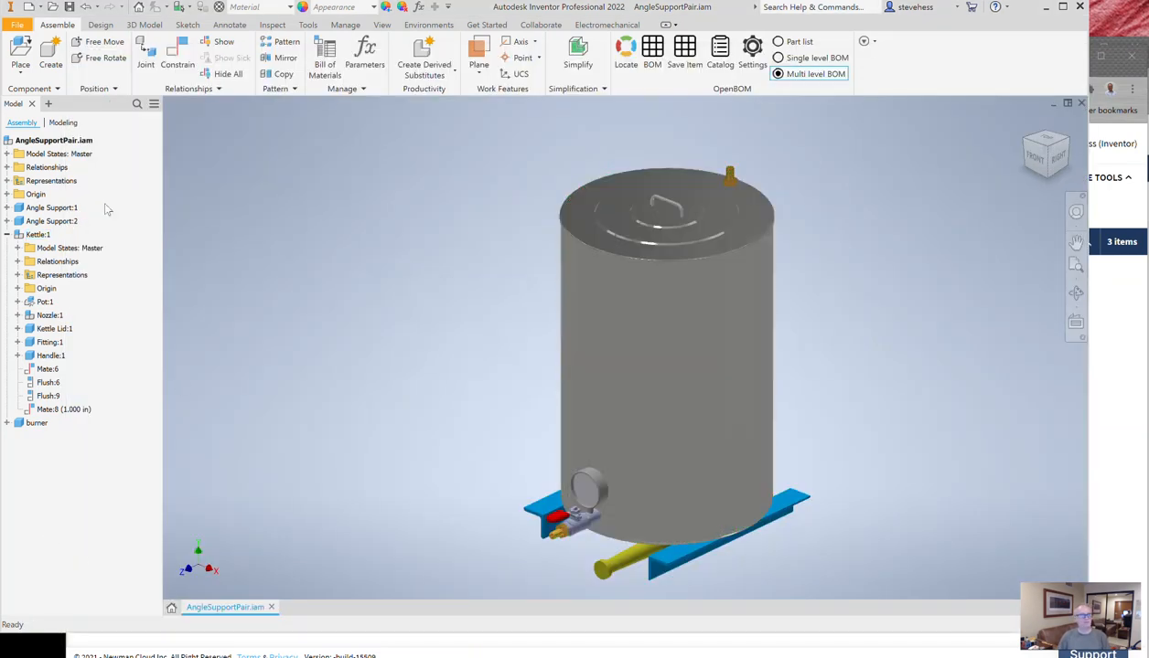
{"action": "right_click", "coordinate": [55, 139]}
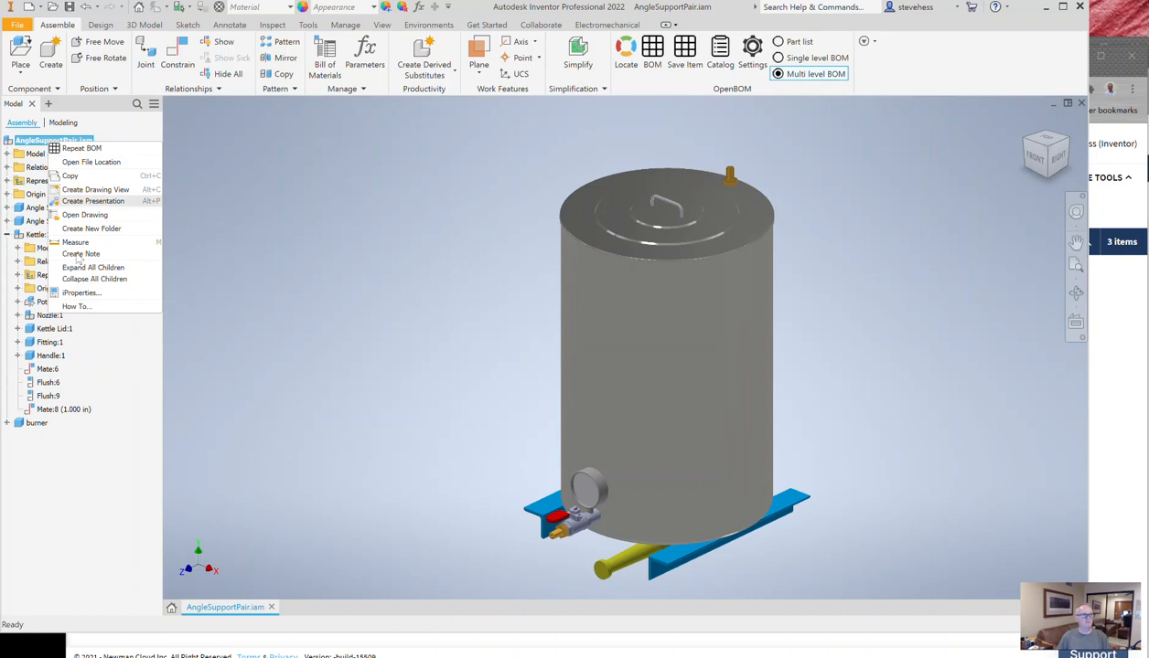
{"action": "left_click", "coordinate": [80, 293]}
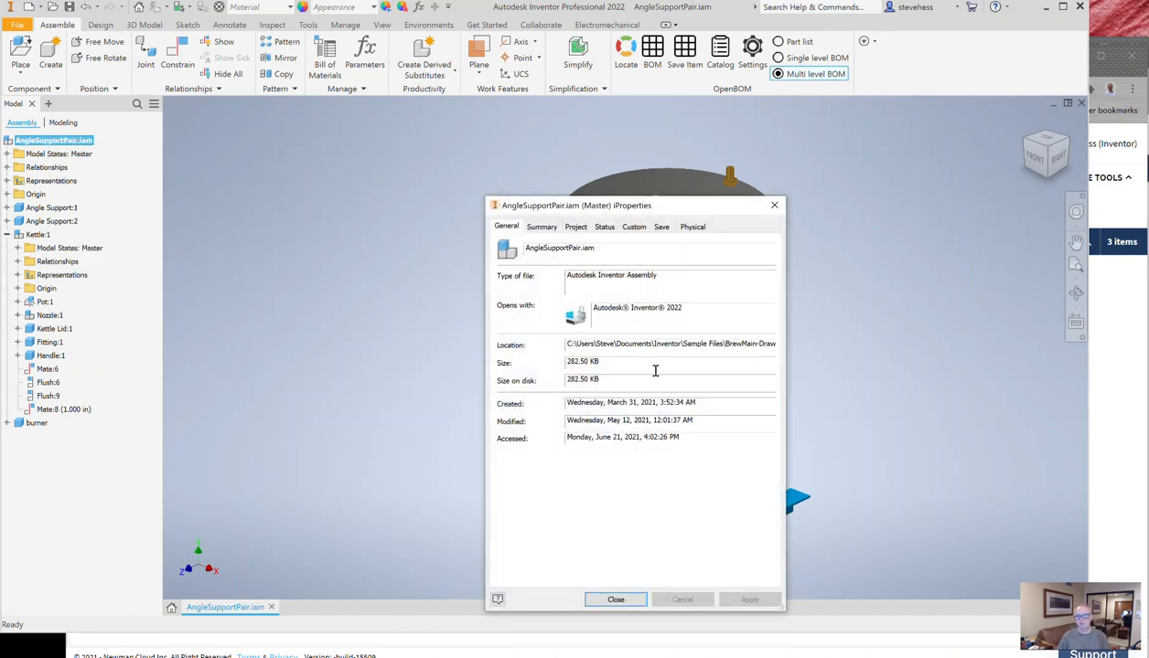
{"action": "left_click", "coordinate": [614, 600]}
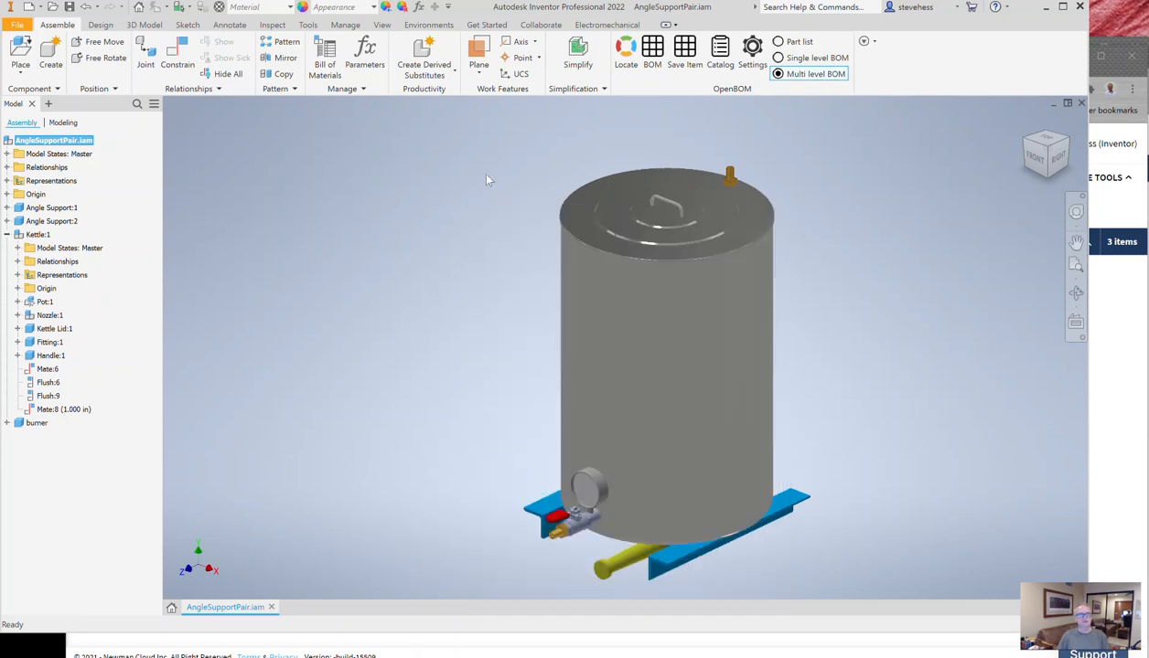
Recheck the bill of materials' custom columns, close it with Done and return to the OpenBOM BOM
{"action": "left_click", "coordinate": [325, 53]}
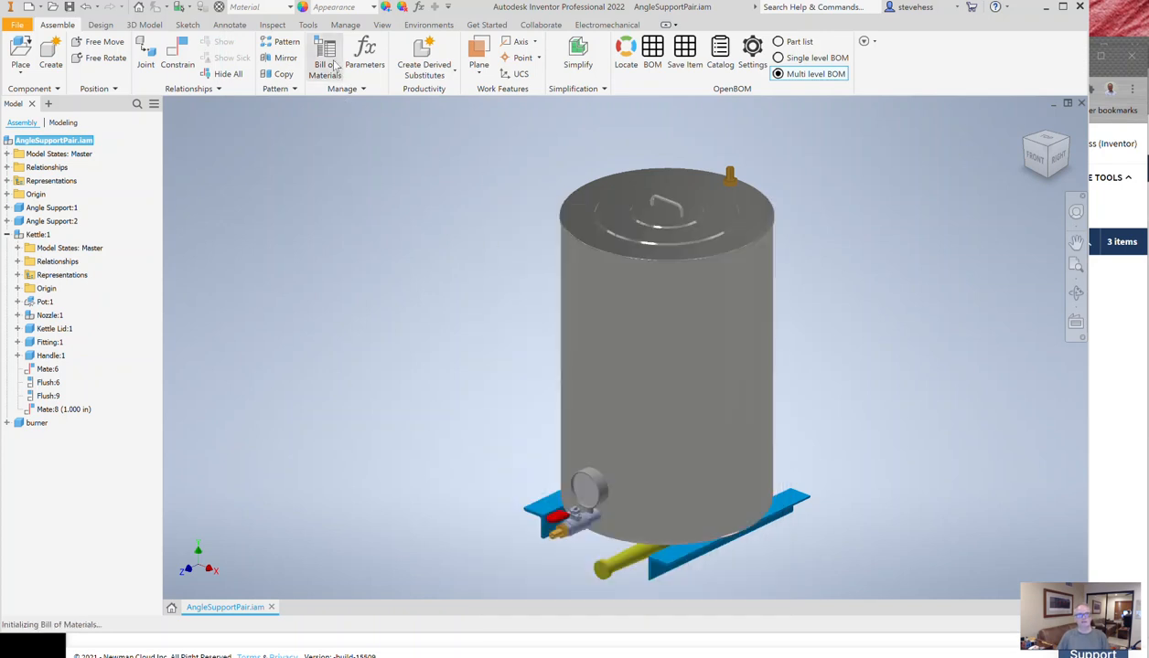
{"action": "left_click", "coordinate": [325, 55]}
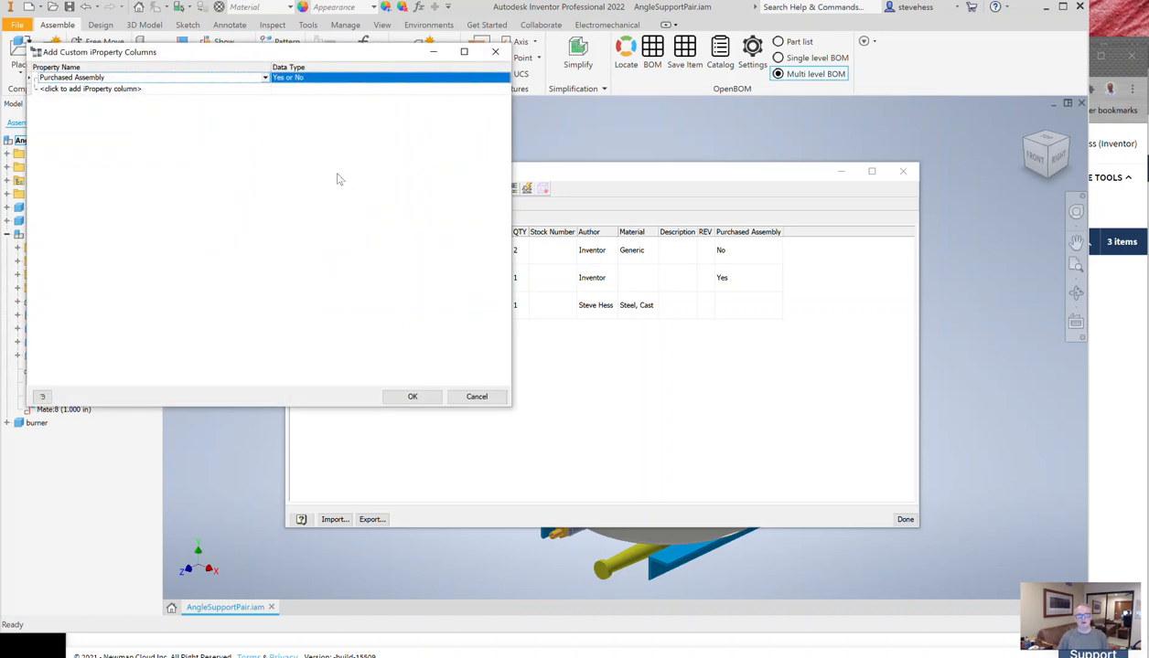
{"action": "mouse_move", "coordinate": [156, 95]}
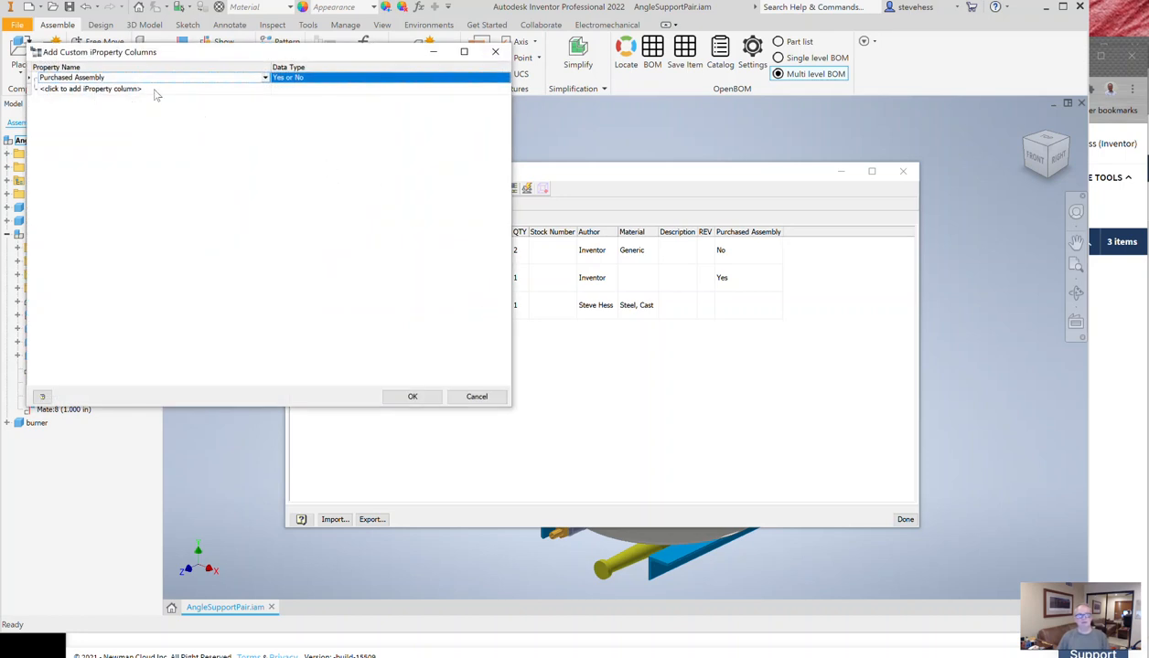
{"action": "mouse_move", "coordinate": [520, 419]}
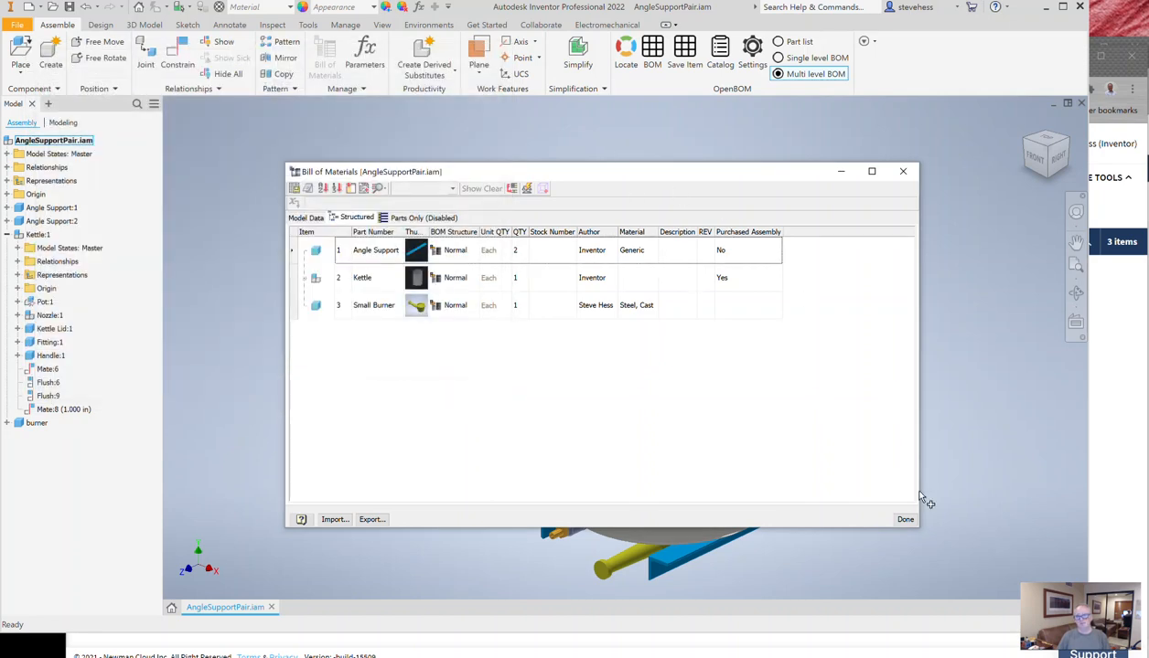
{"action": "left_click", "coordinate": [903, 519]}
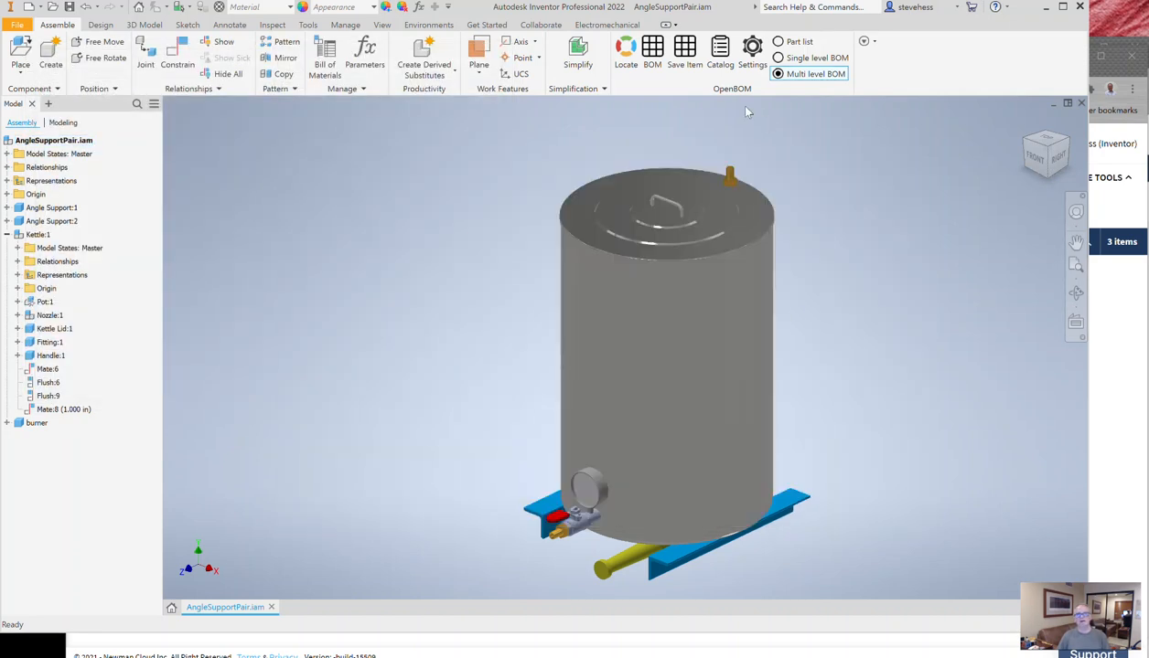
{"action": "left_click", "coordinate": [38, 235]}
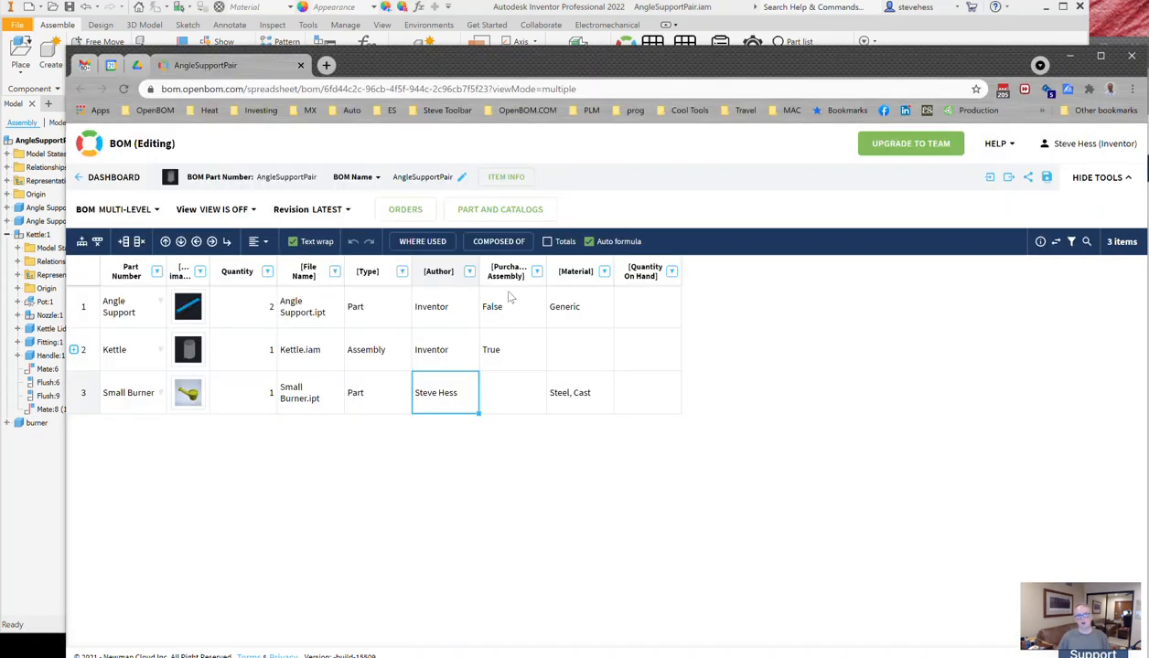
{"action": "mouse_move", "coordinate": [499, 209]}
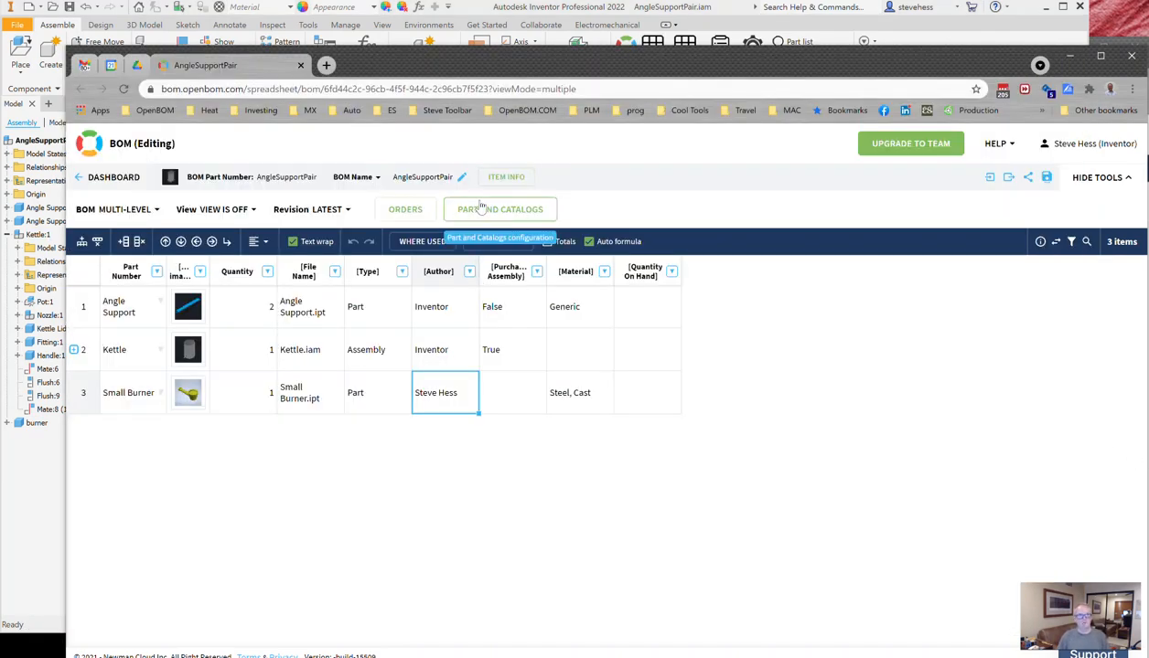